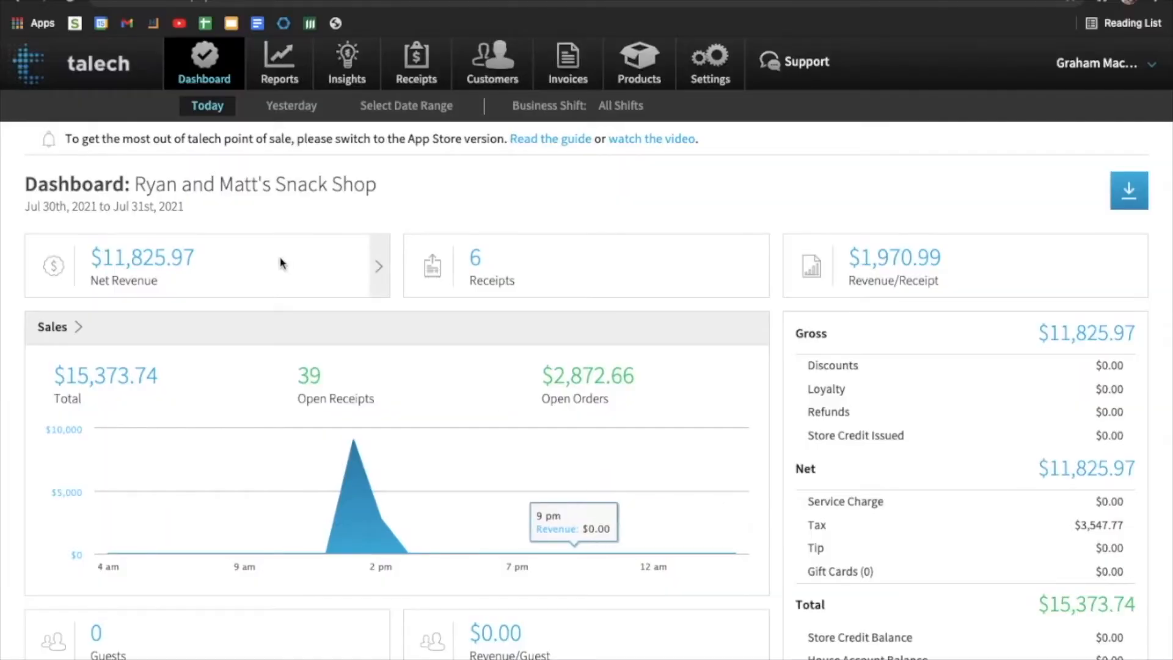
pyautogui.moveTo(570, 201)
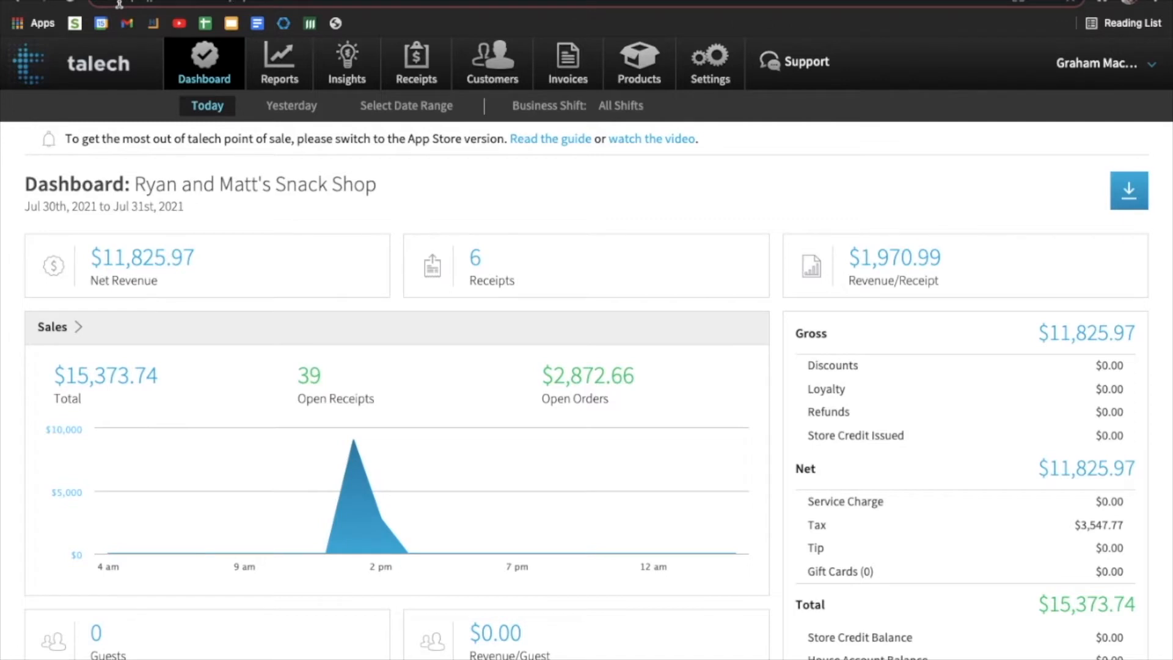
pyautogui.moveTo(28, 88)
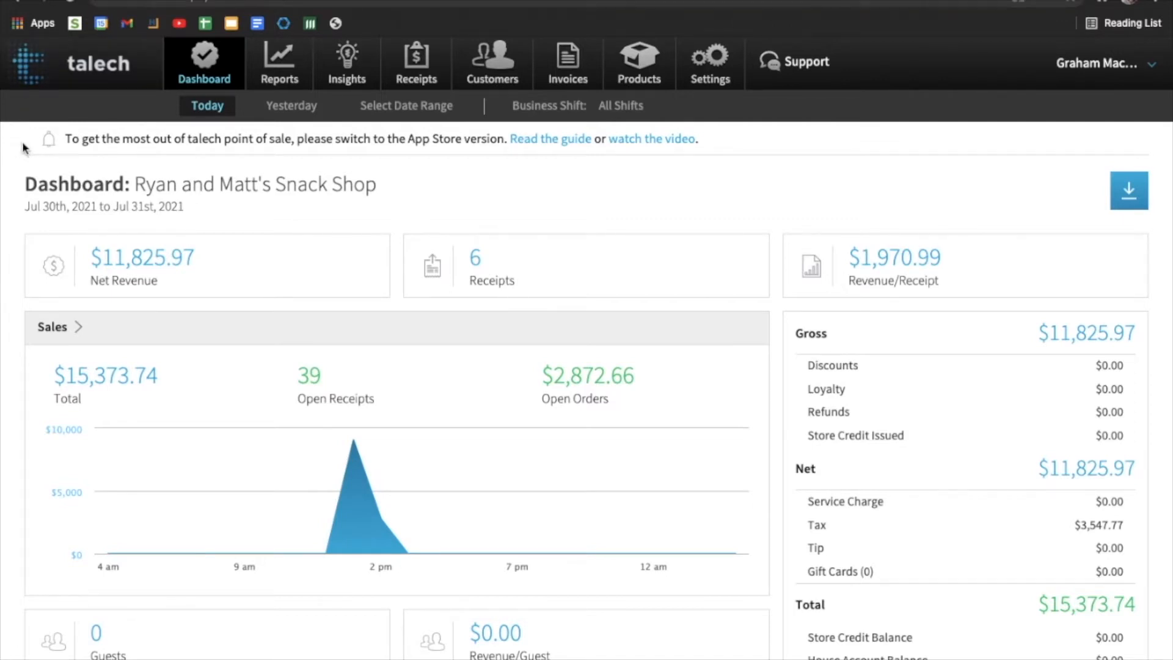
# - Show the Invoices list with INV-1 to INV-4 and their outstanding and overdue statuses
pyautogui.scroll(-3)
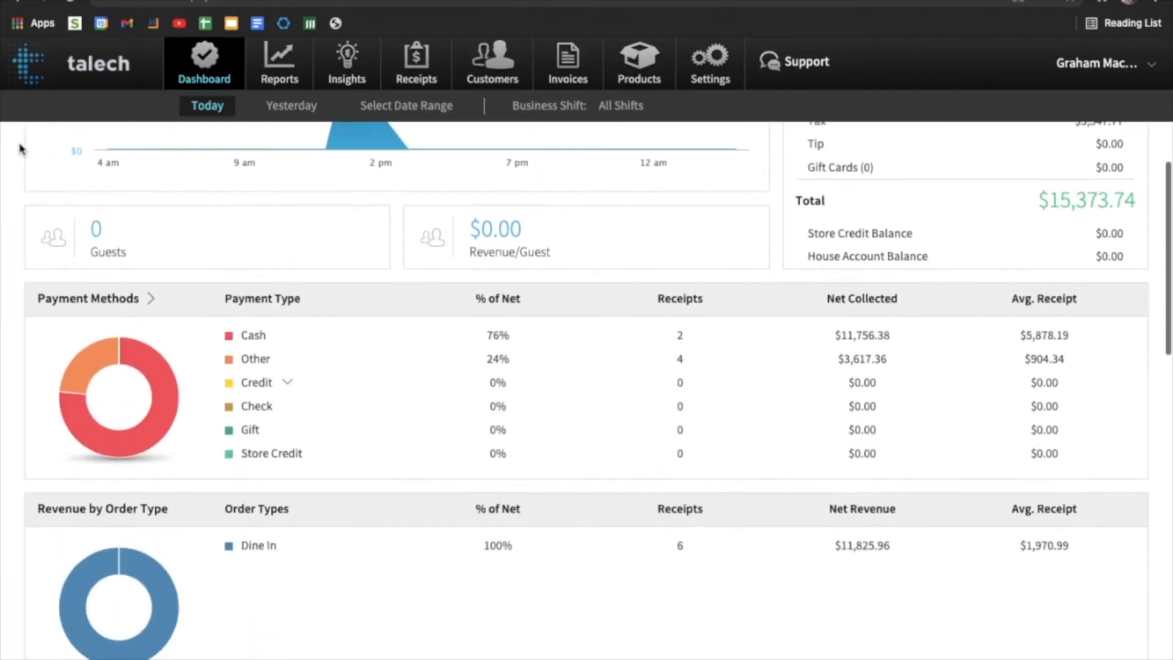
pyautogui.scroll(-3)
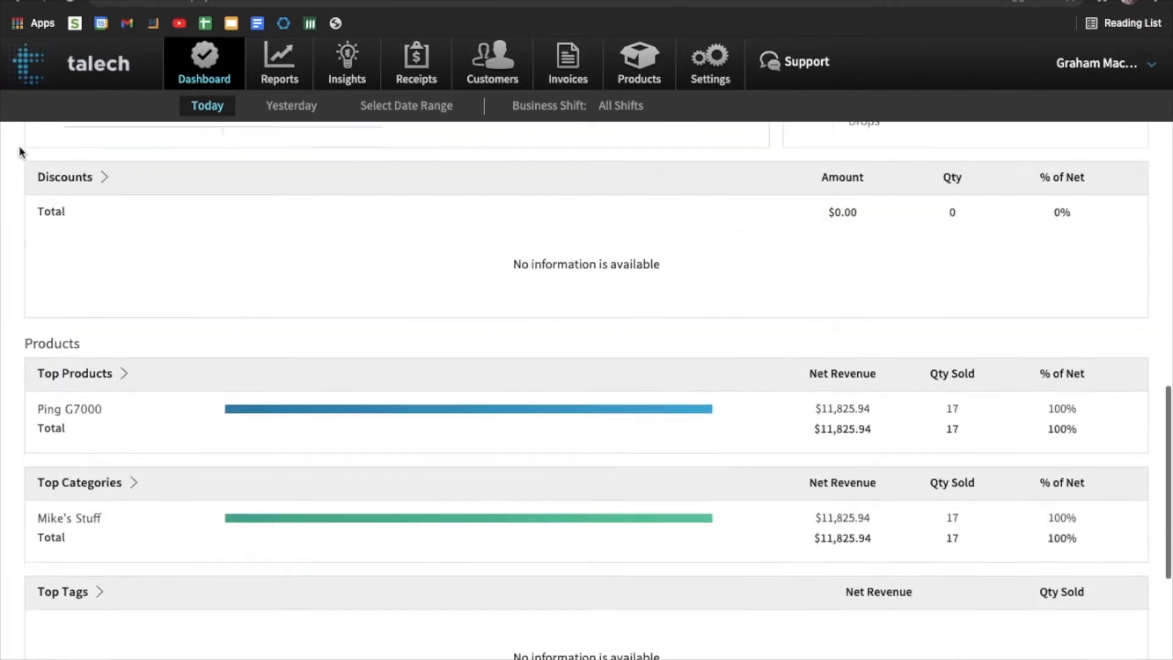
pyautogui.scroll(3)
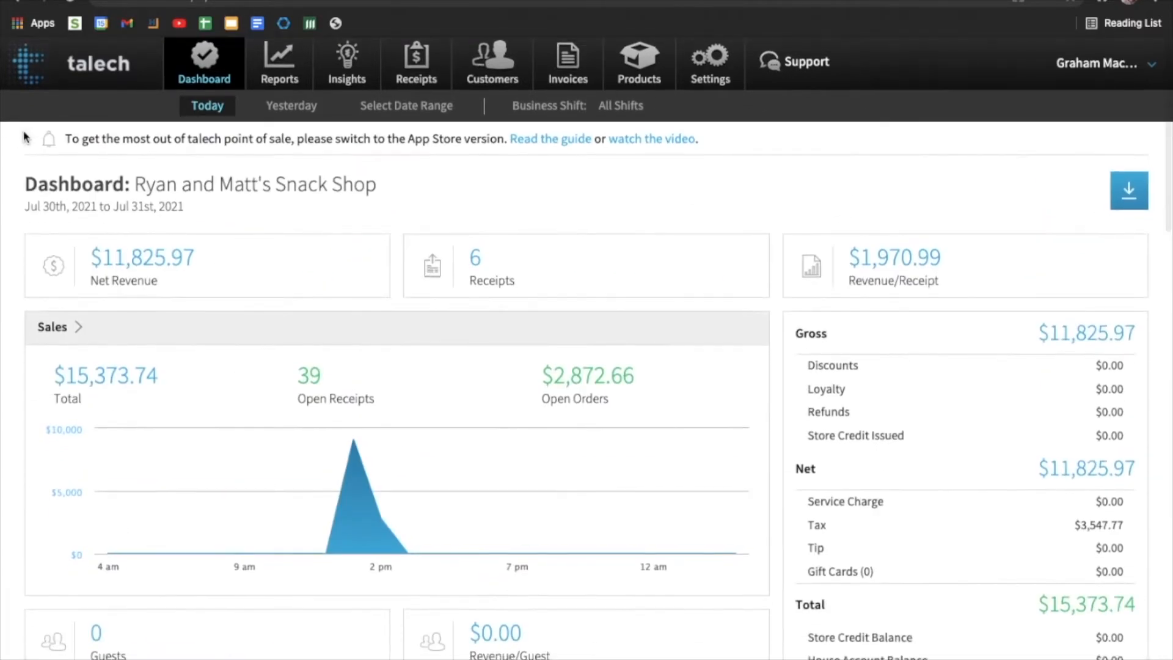
pyautogui.moveTo(279, 63)
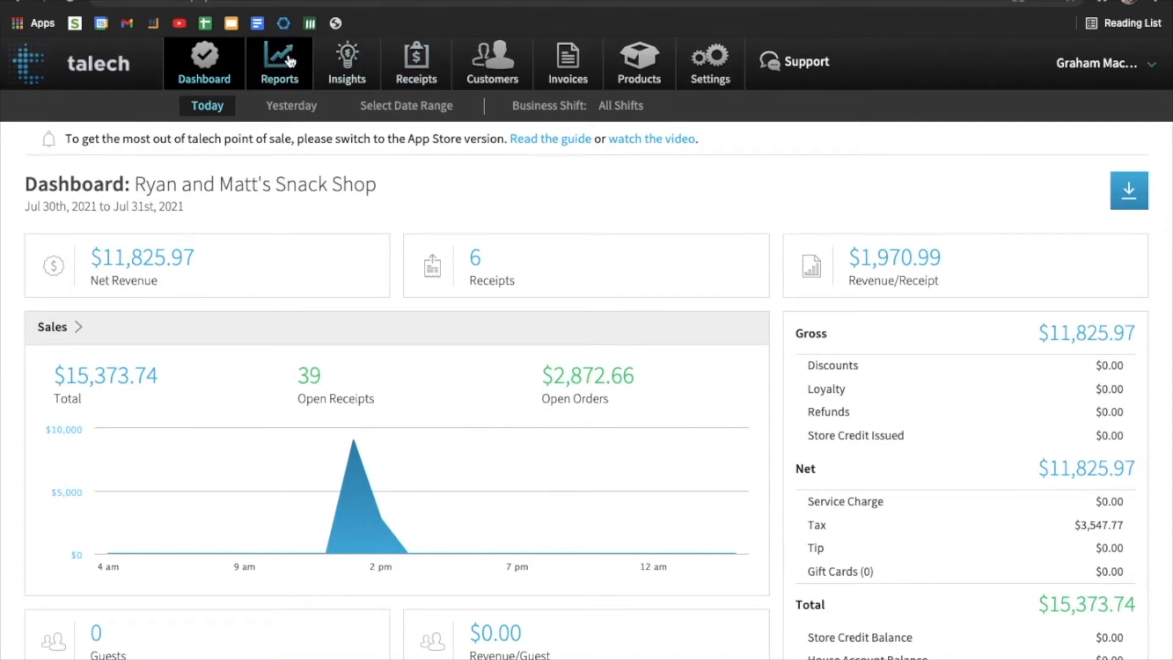
pyautogui.moveTo(567, 63)
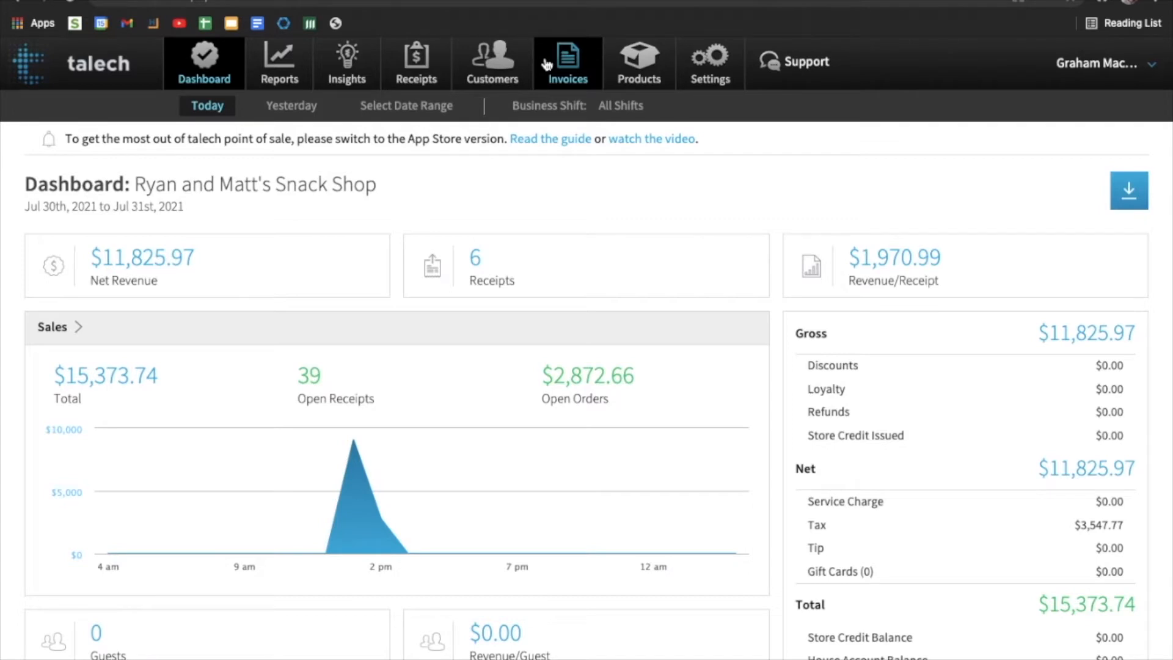
pyautogui.moveTo(624, 173)
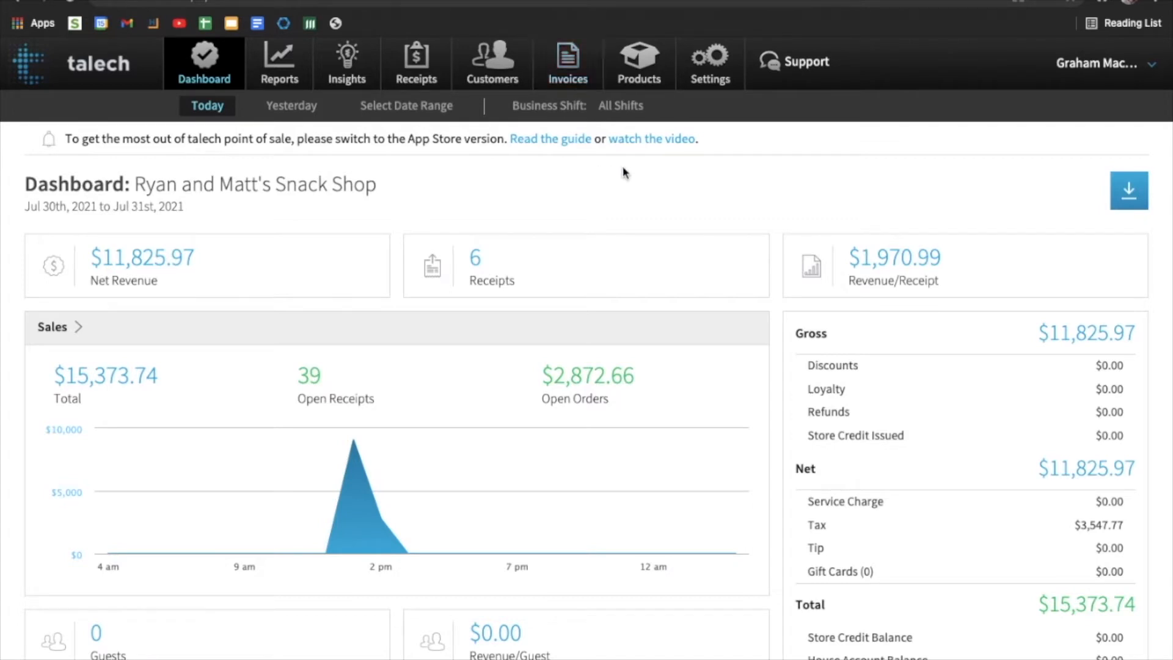
pyautogui.click(567, 62)
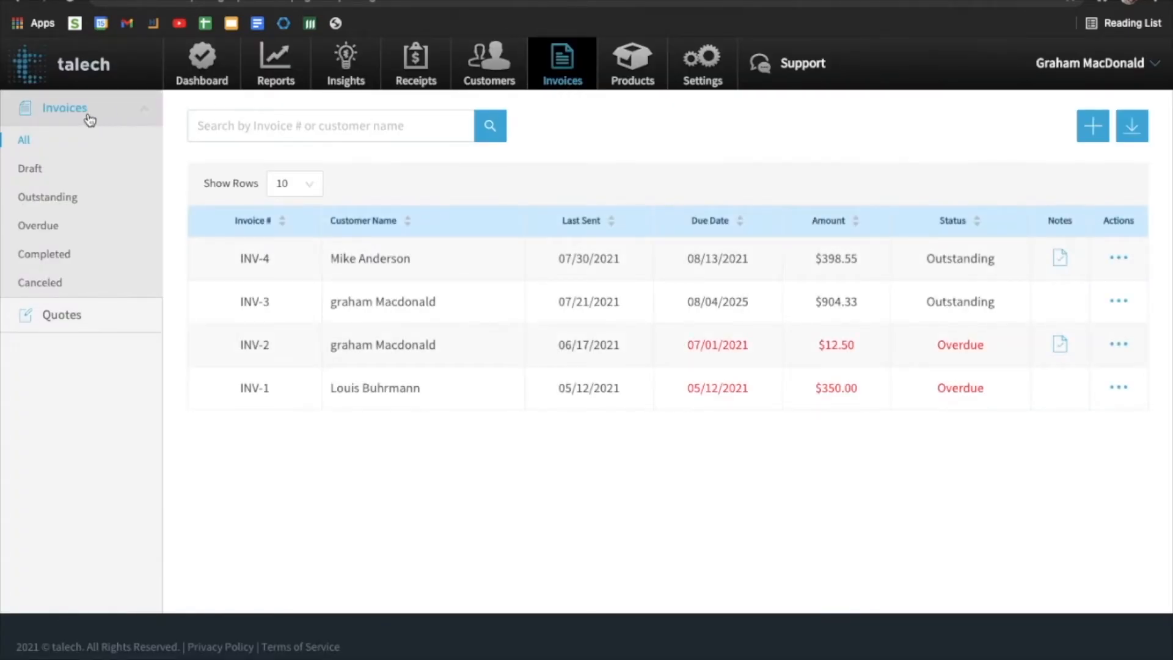
pyautogui.moveTo(77, 145)
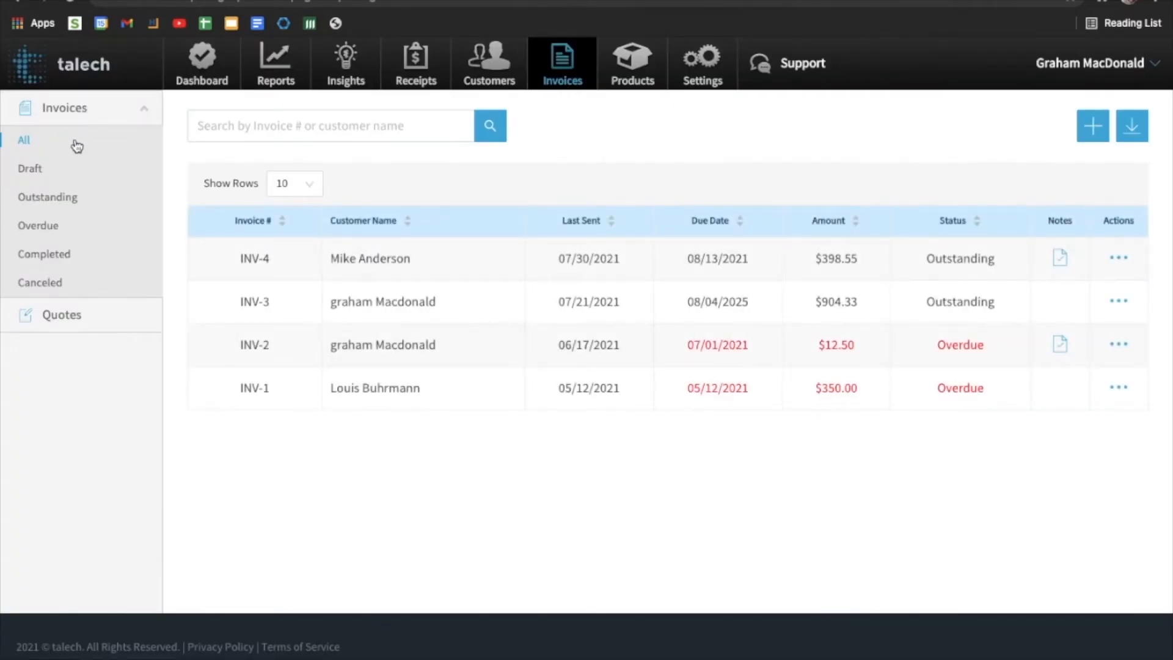
pyautogui.moveTo(60, 197)
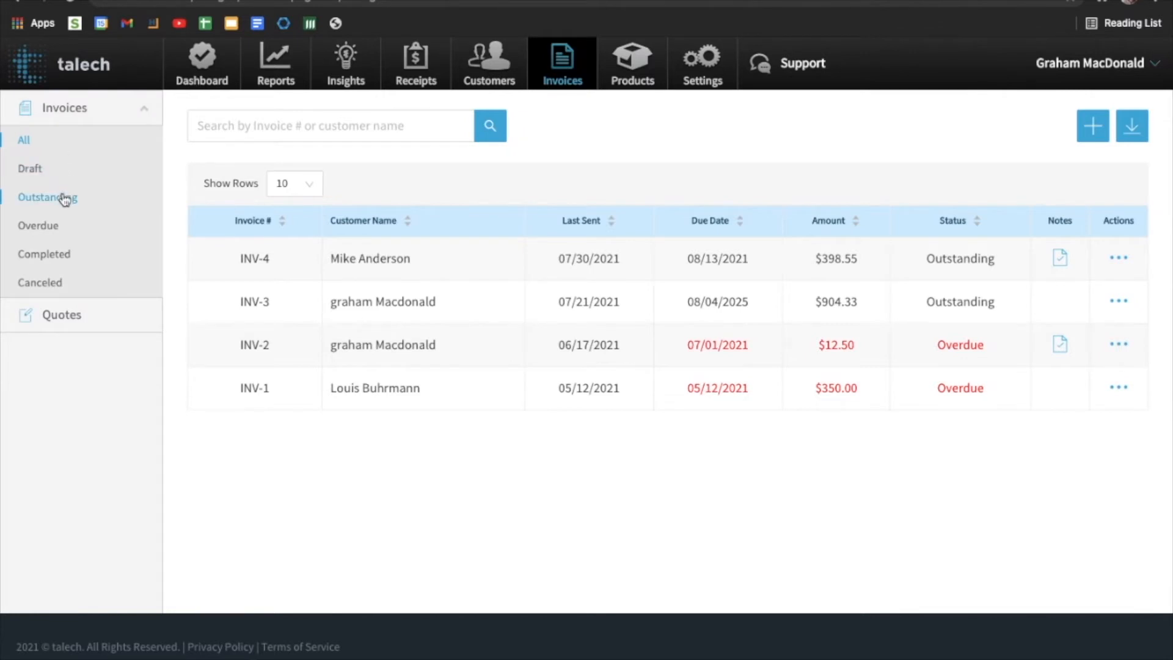
pyautogui.moveTo(41, 283)
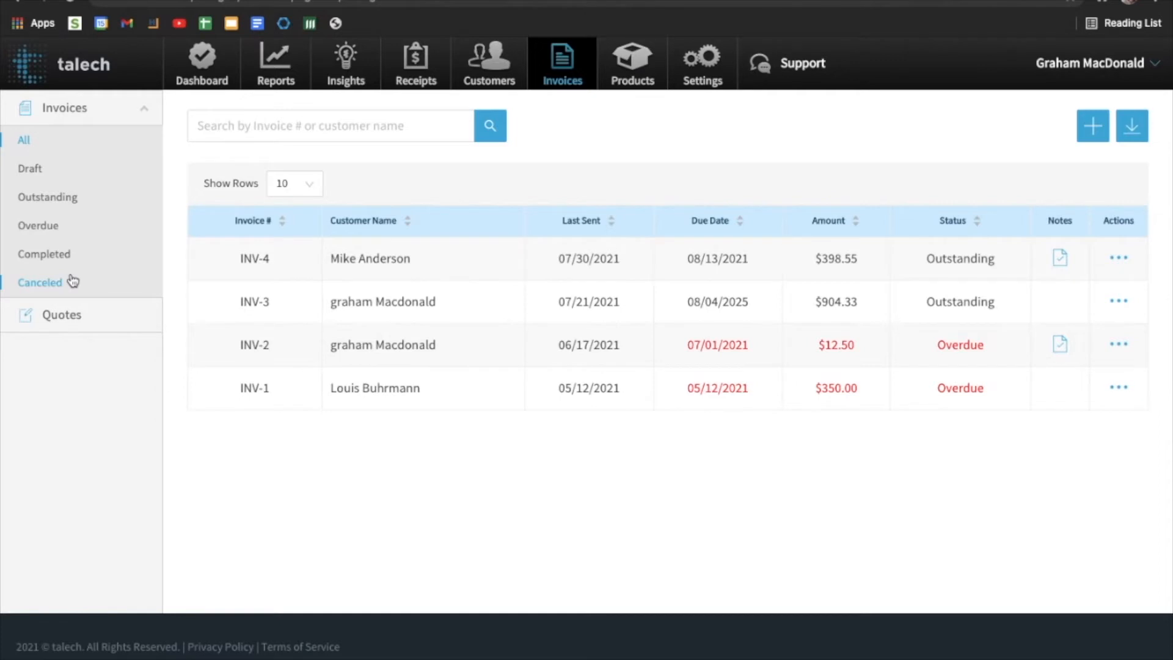
pyautogui.click(330, 124)
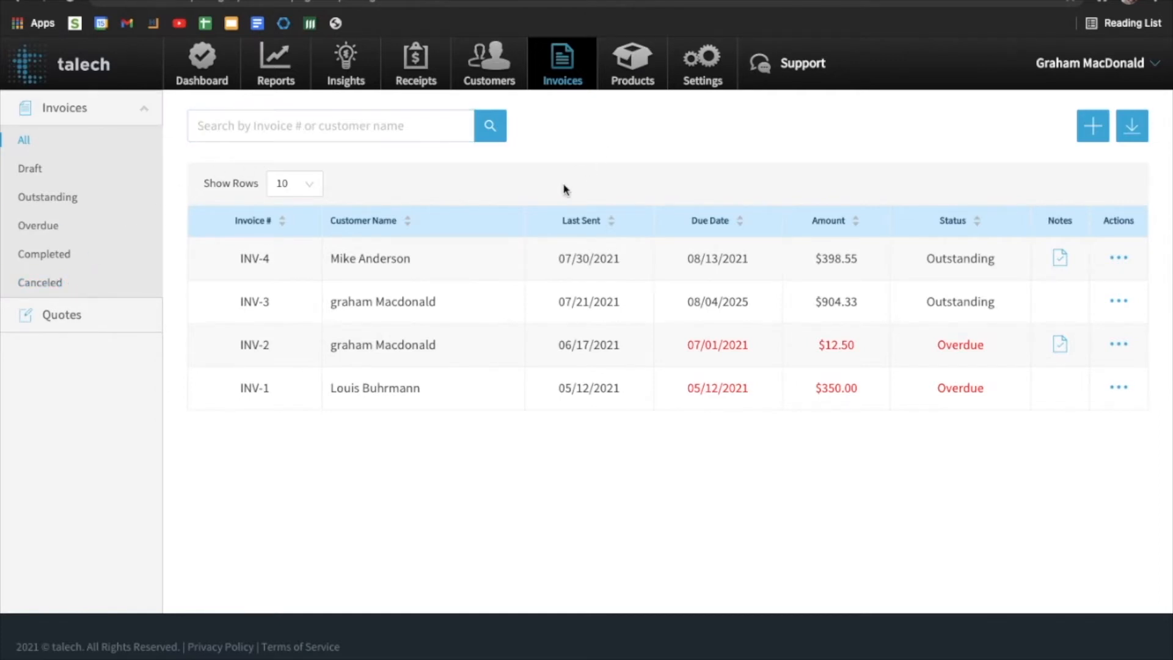
pyautogui.moveTo(1093, 124)
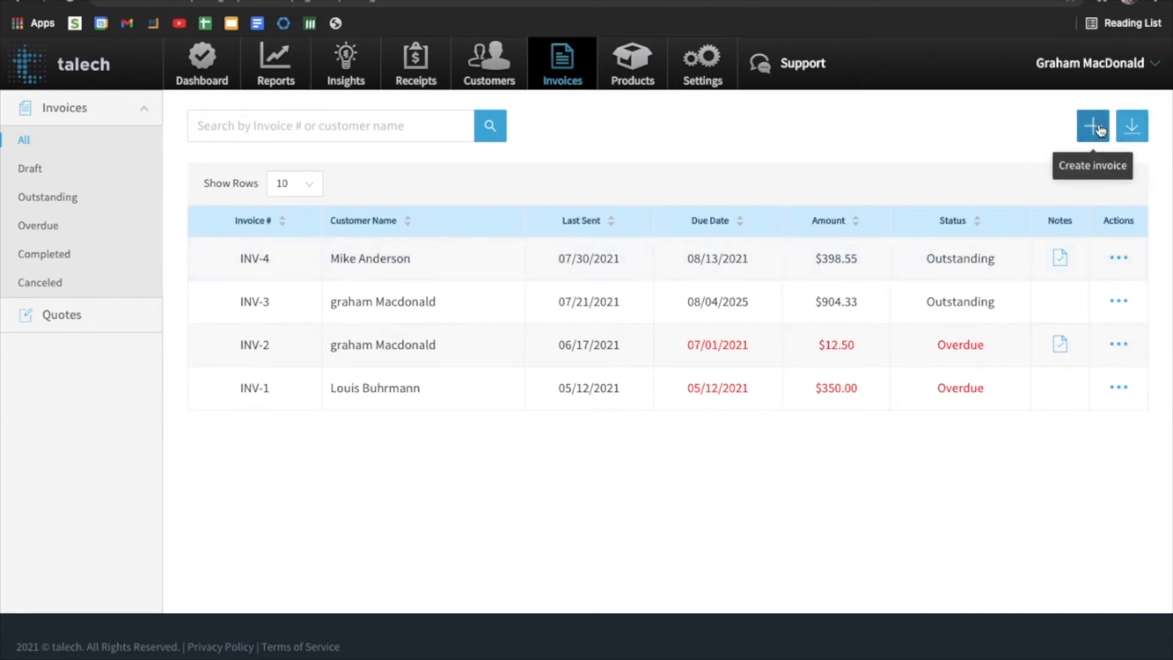
pyautogui.click(1092, 124)
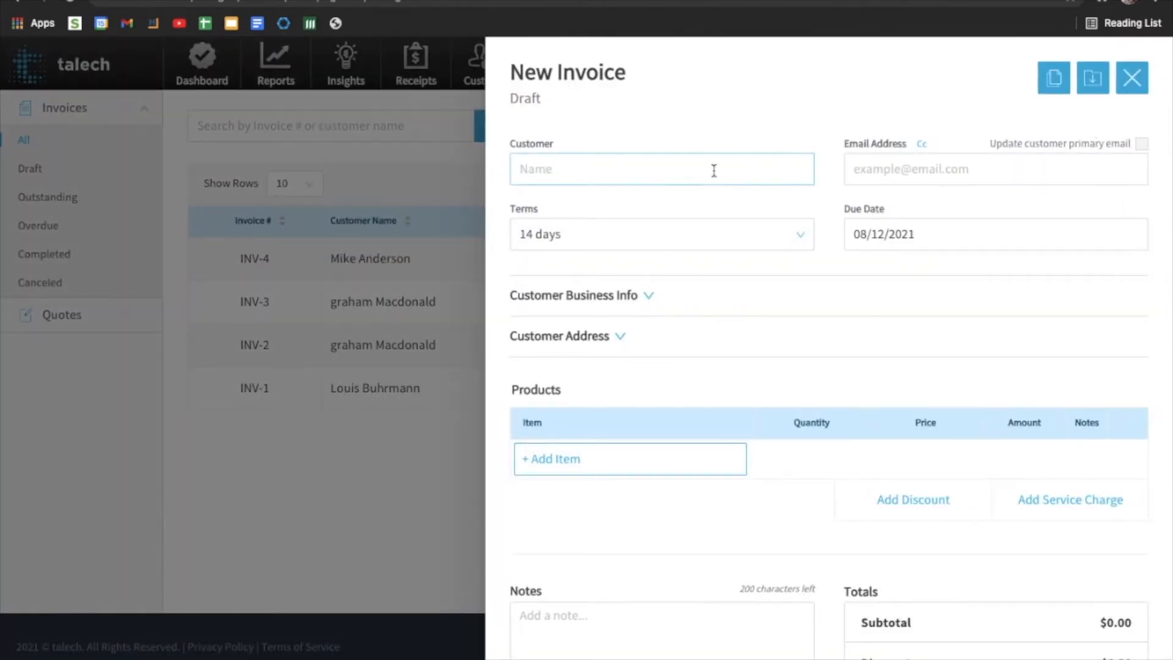
pyautogui.write('G')
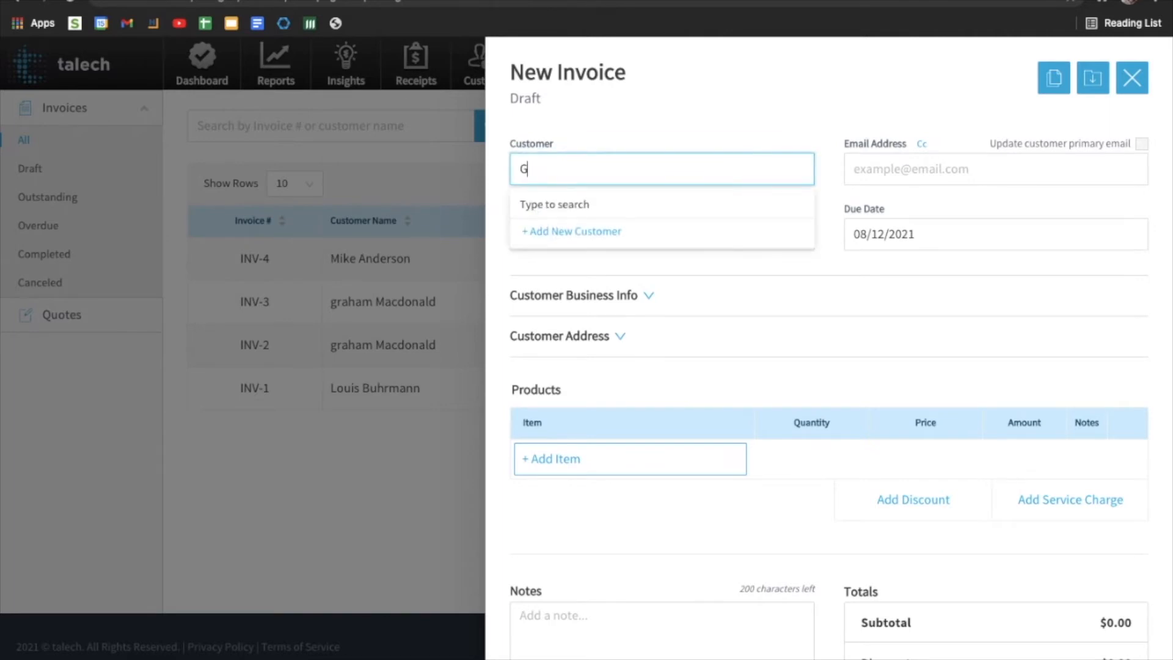
pyautogui.write('raham')
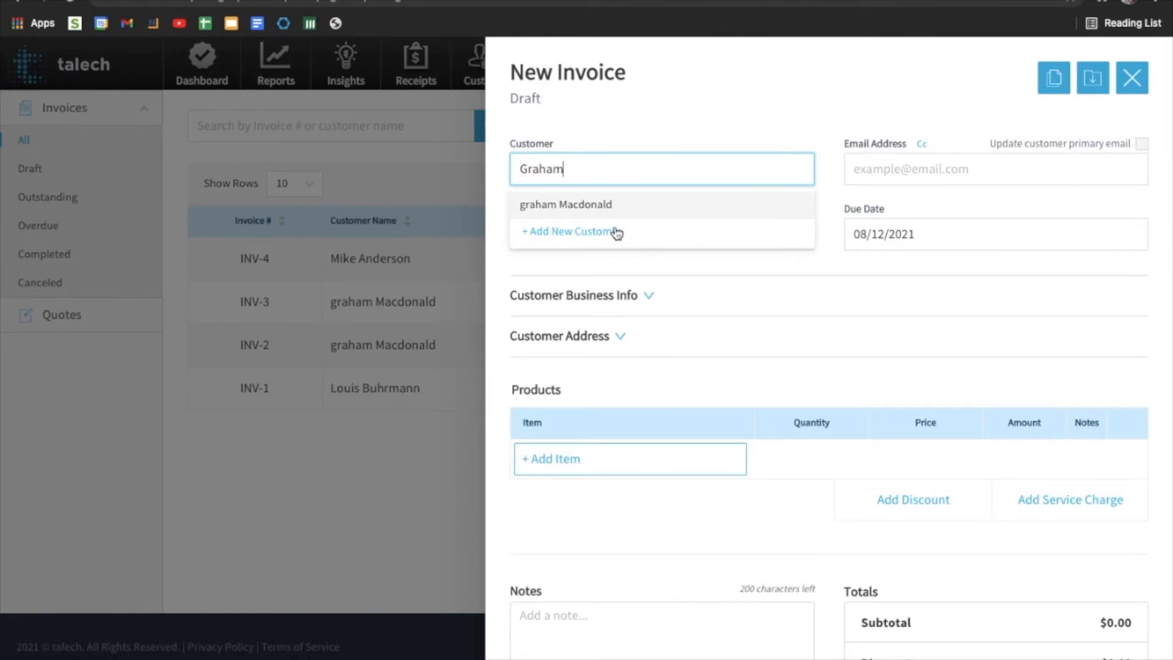
pyautogui.moveTo(589, 210)
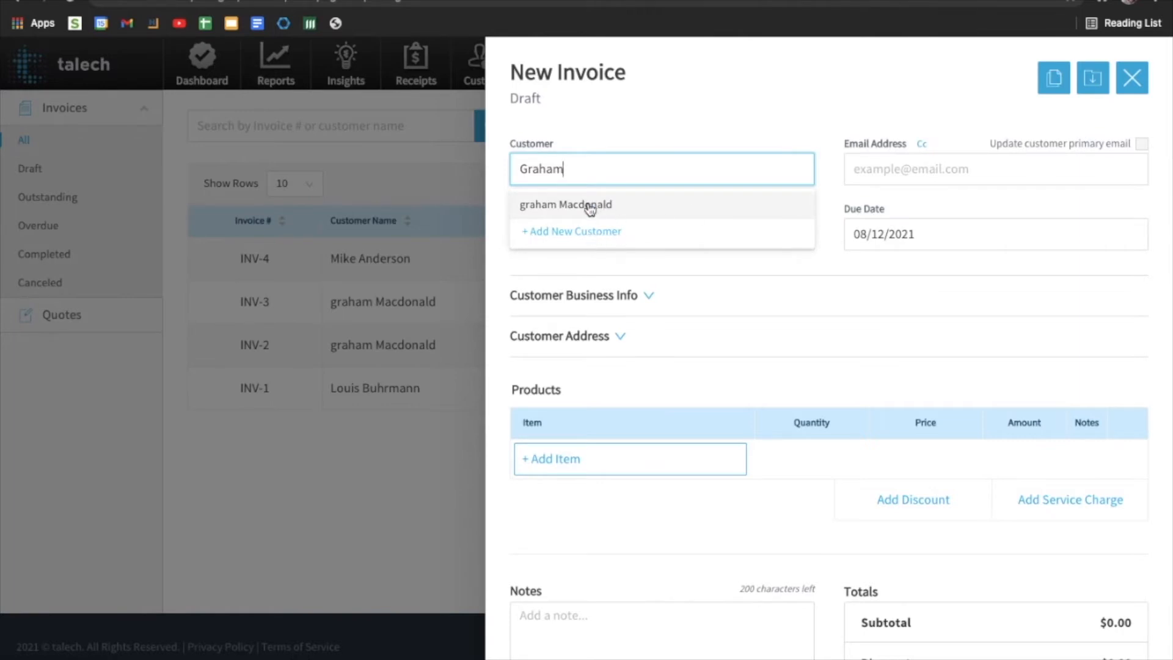
pyautogui.click(564, 204)
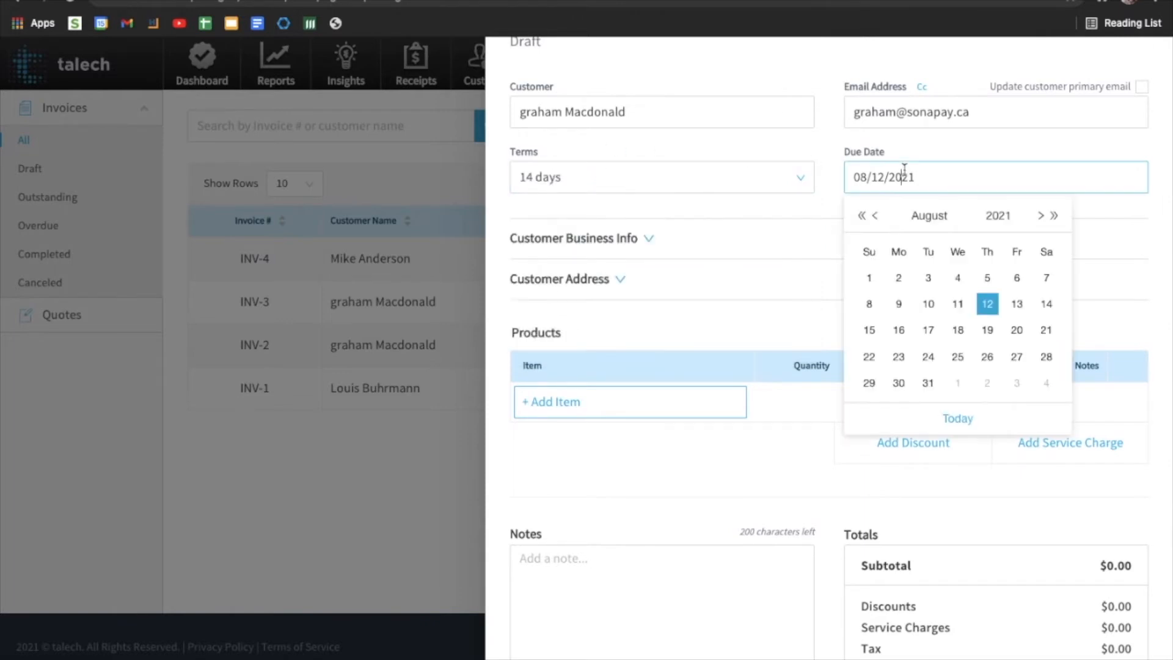
pyautogui.moveTo(784, 209)
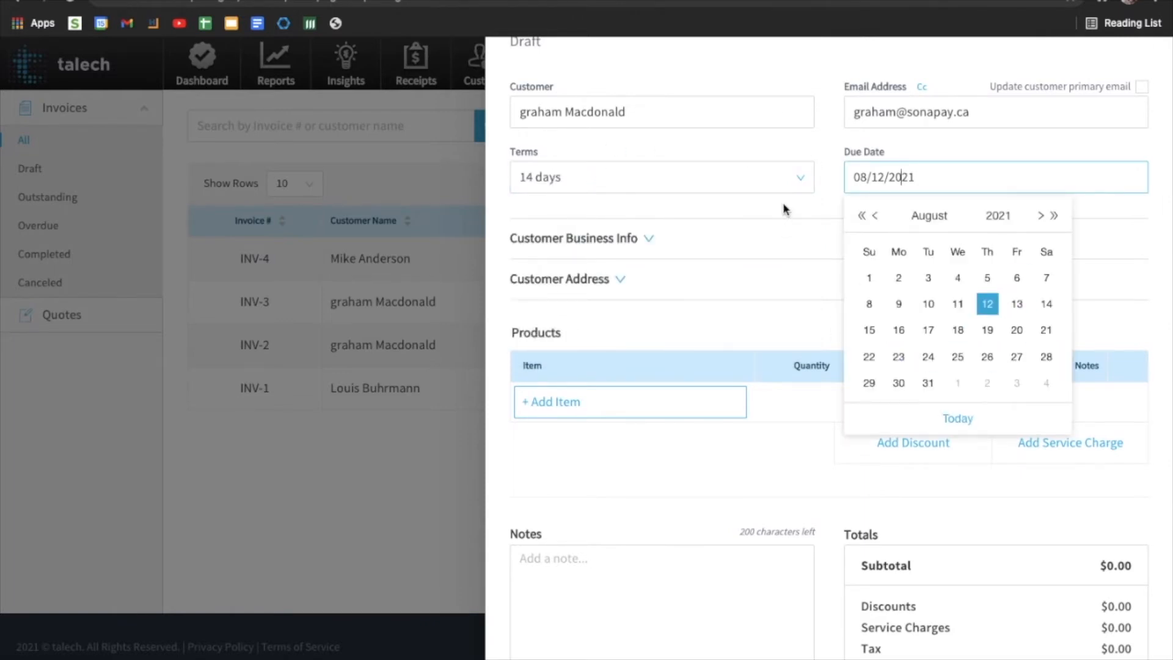
# - Review the customer's business info on the draft invoice, then collapse it again
pyautogui.click(574, 238)
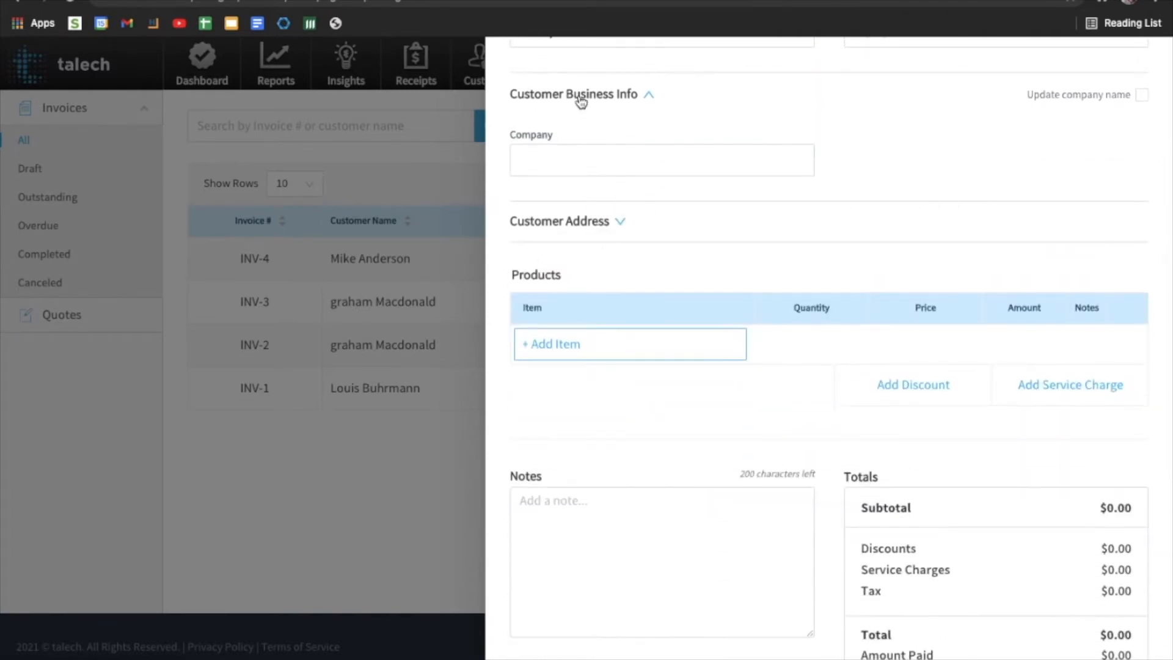
pyautogui.click(629, 343)
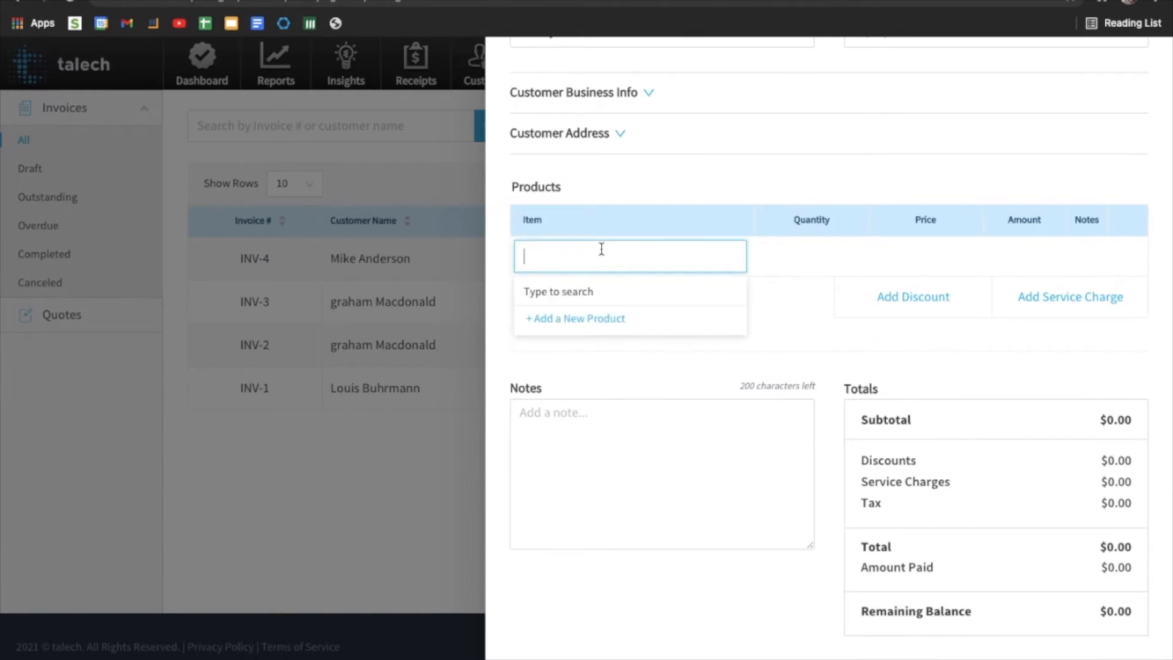
# - Add a Large Pizza with Artichoke Hearts and Traditional crust, bringing the total to $21.89
pyautogui.write('p')
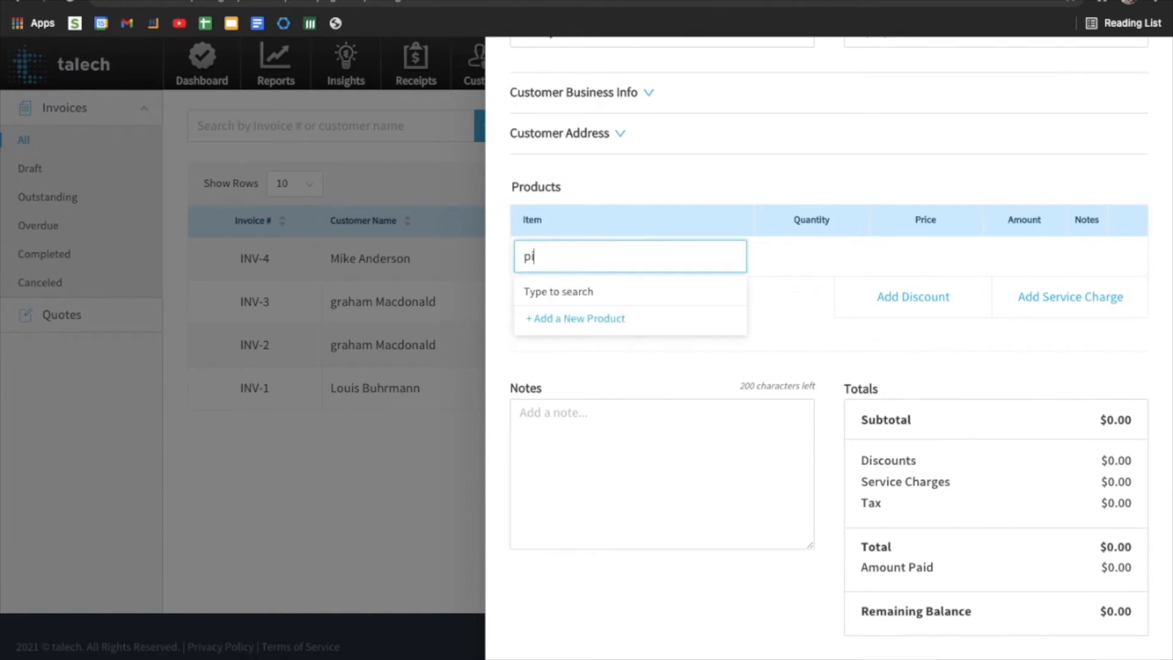
pyautogui.write('izza')
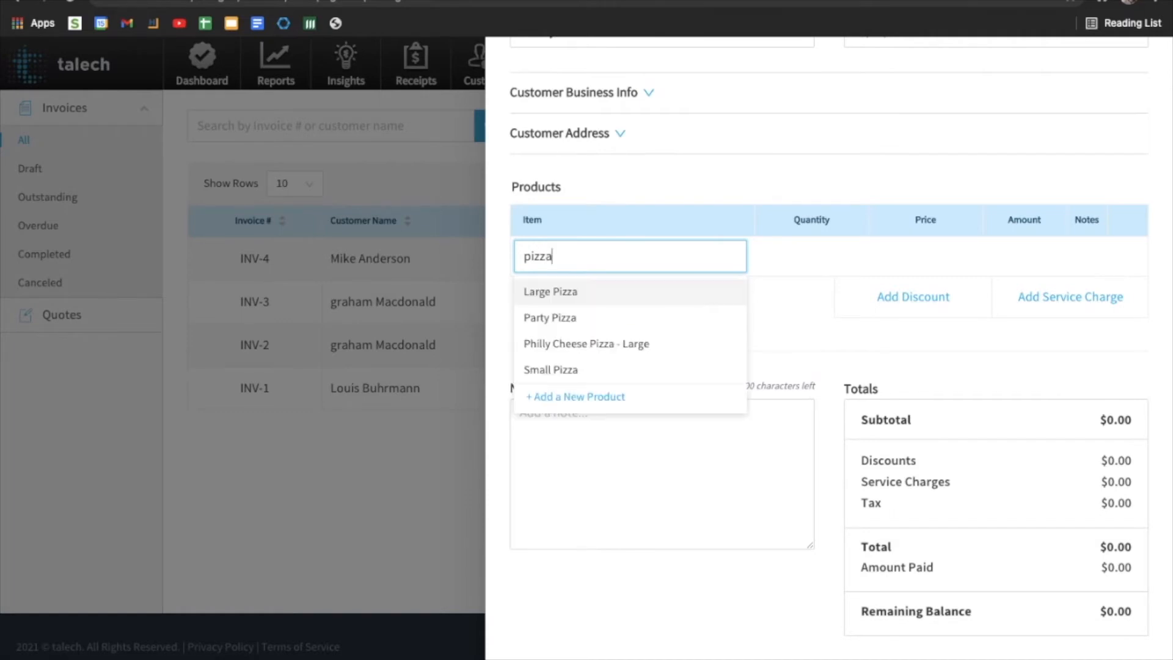
pyautogui.moveTo(590, 303)
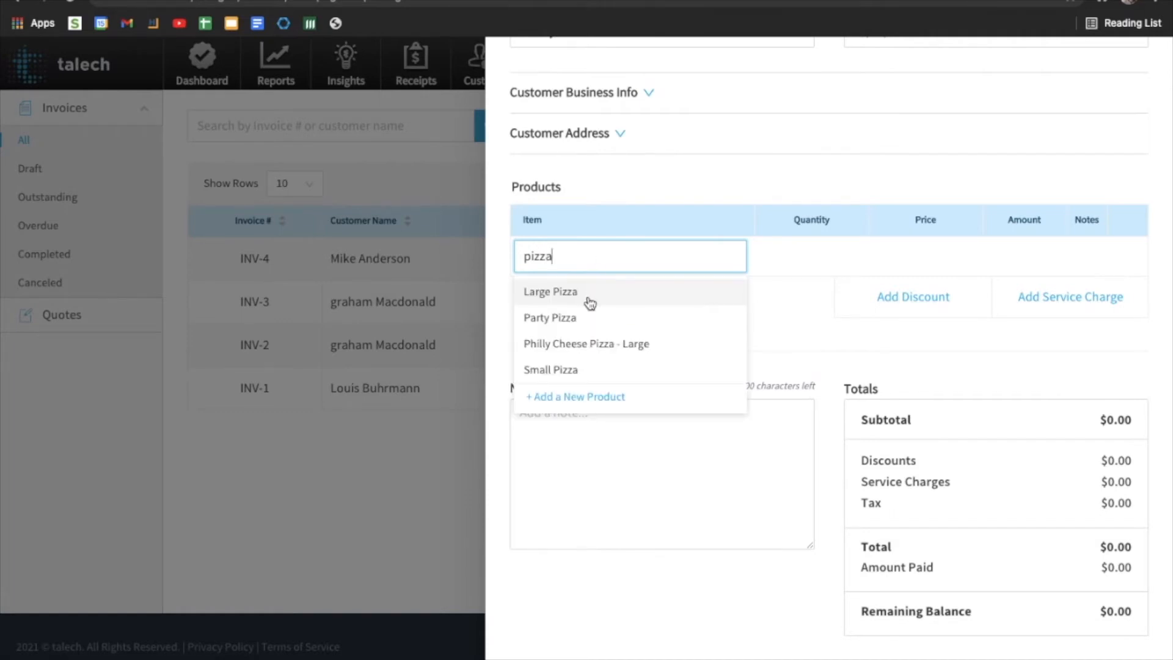
pyautogui.click(550, 291)
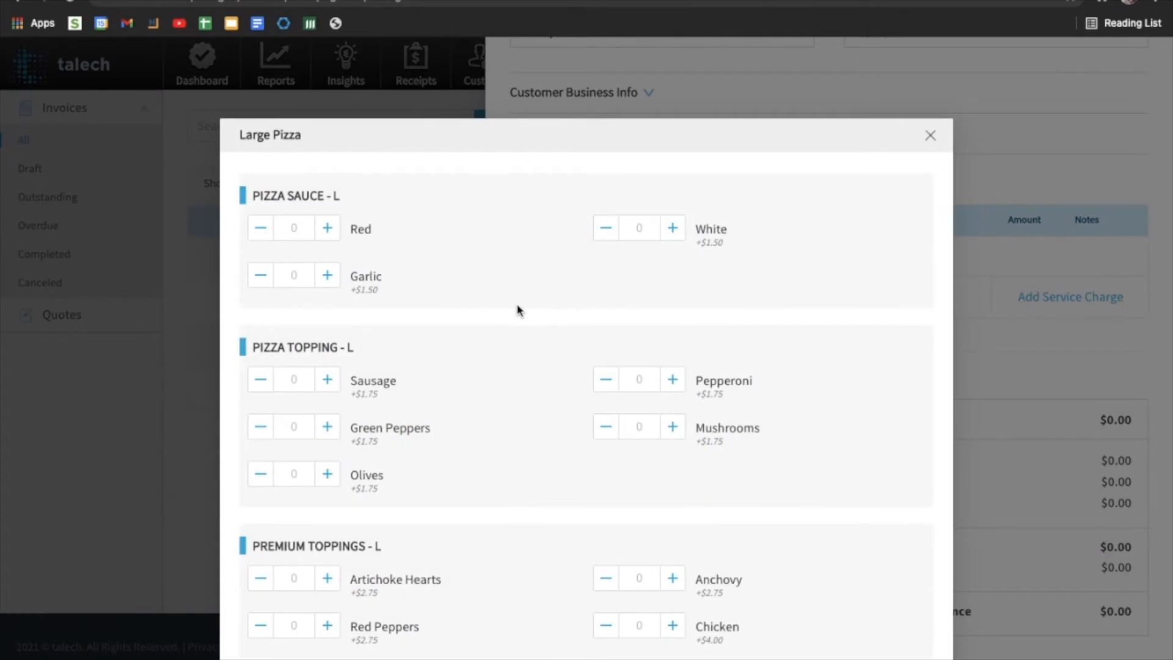
pyautogui.scroll(-3)
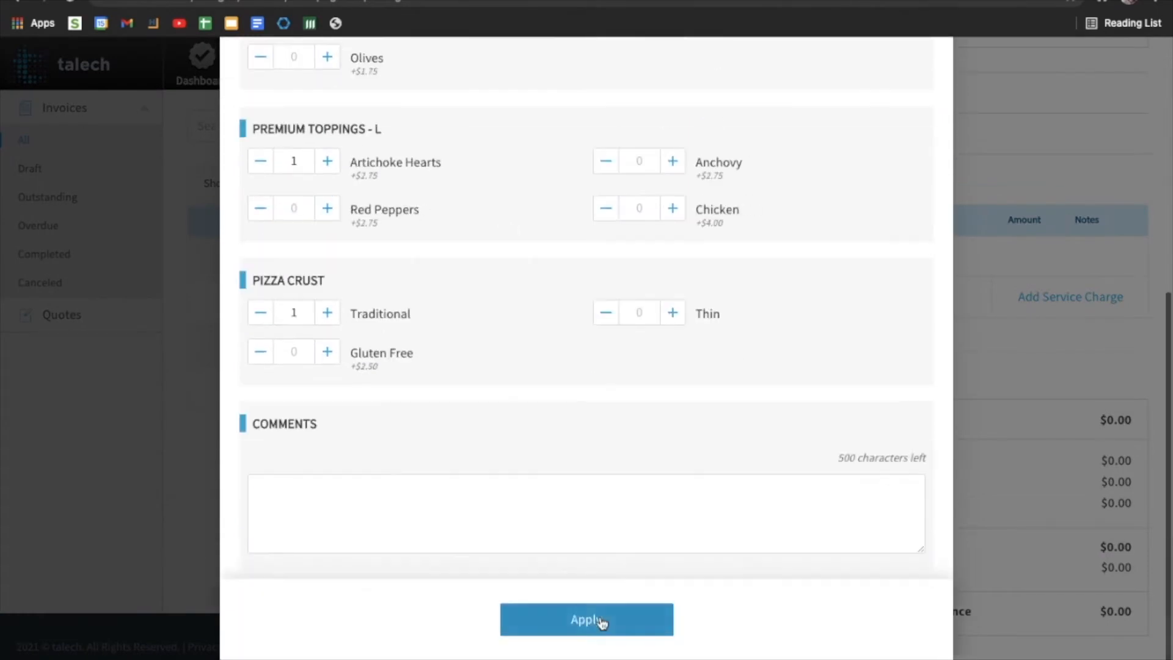
pyautogui.click(586, 619)
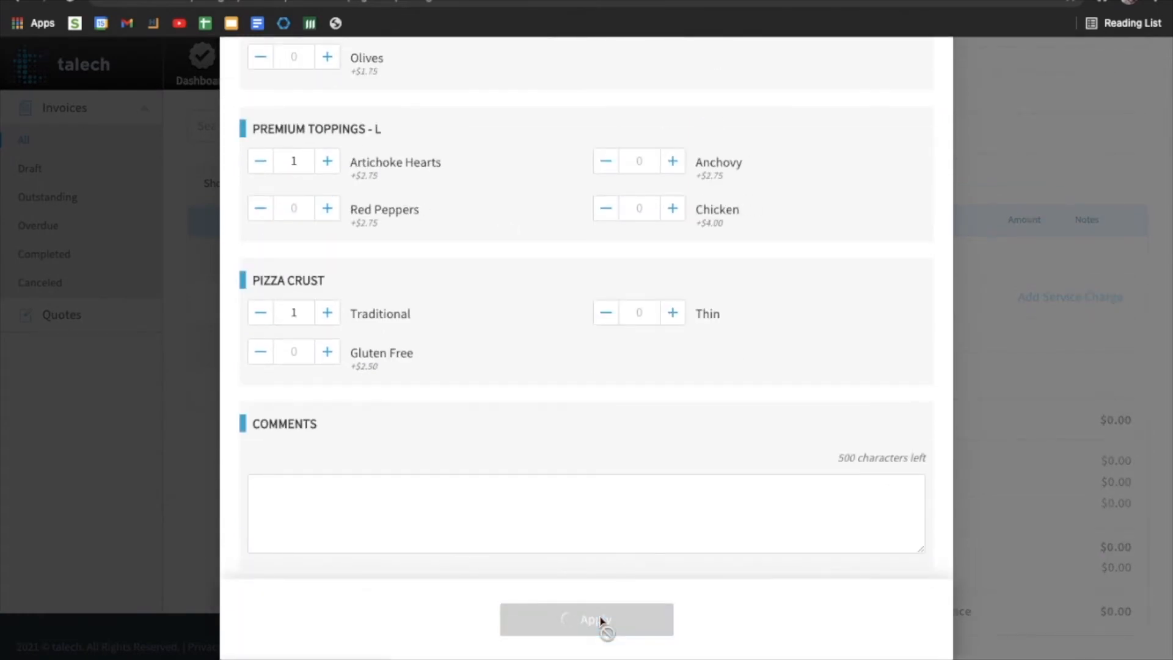
pyautogui.click(587, 619)
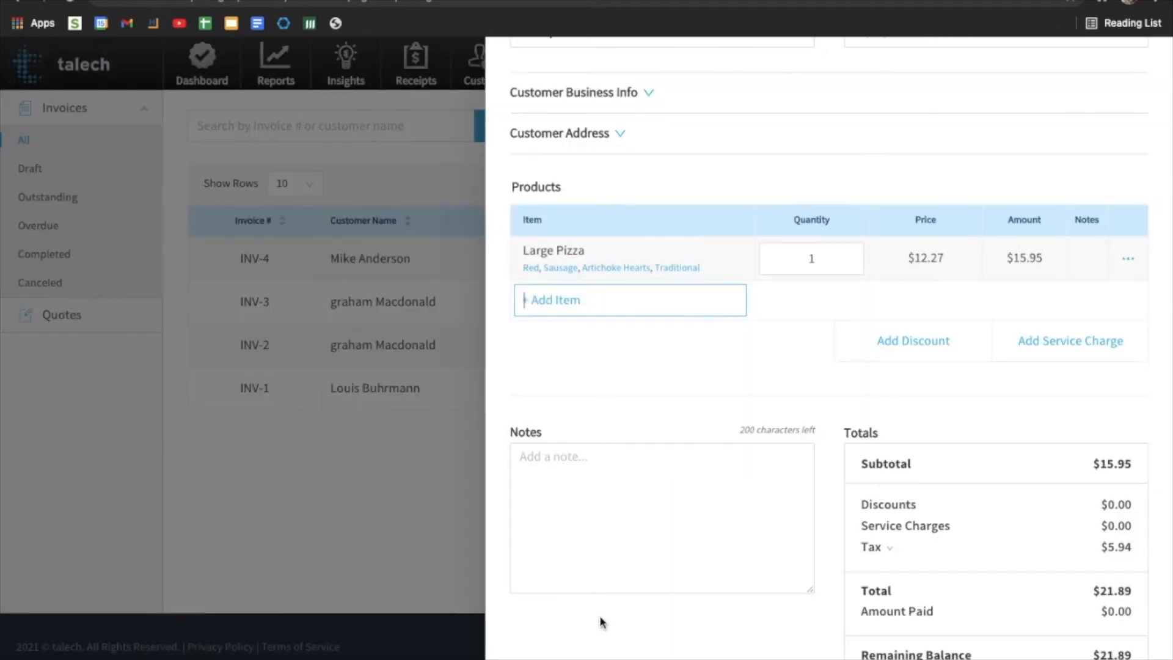
pyautogui.moveTo(713, 359)
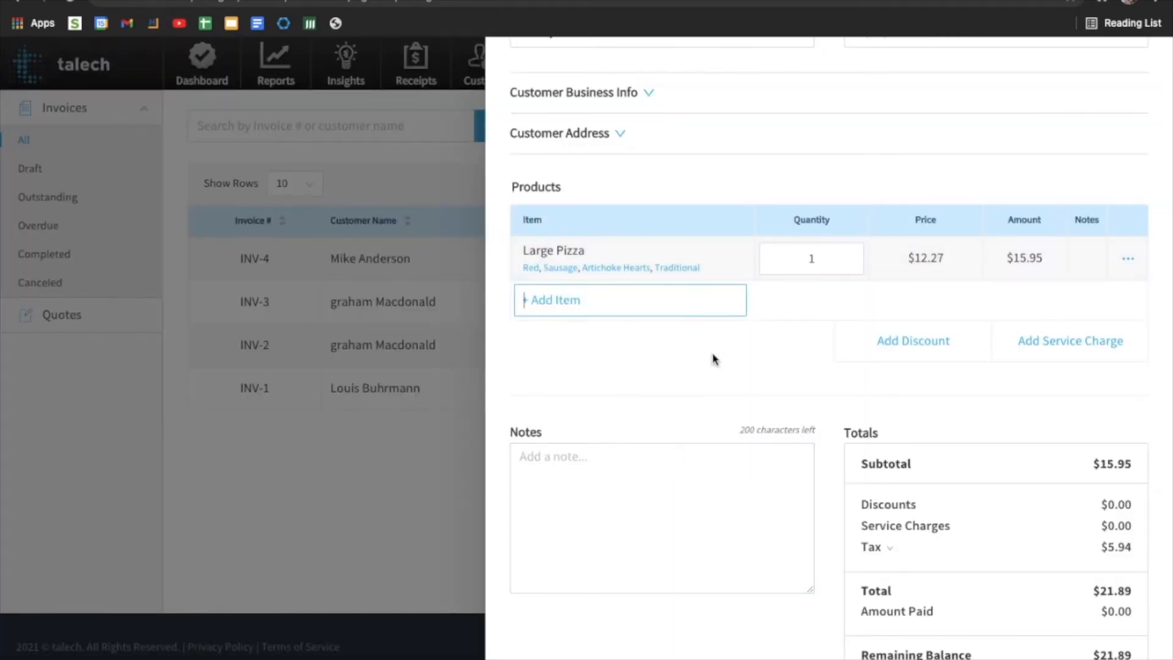
pyautogui.scroll(-3)
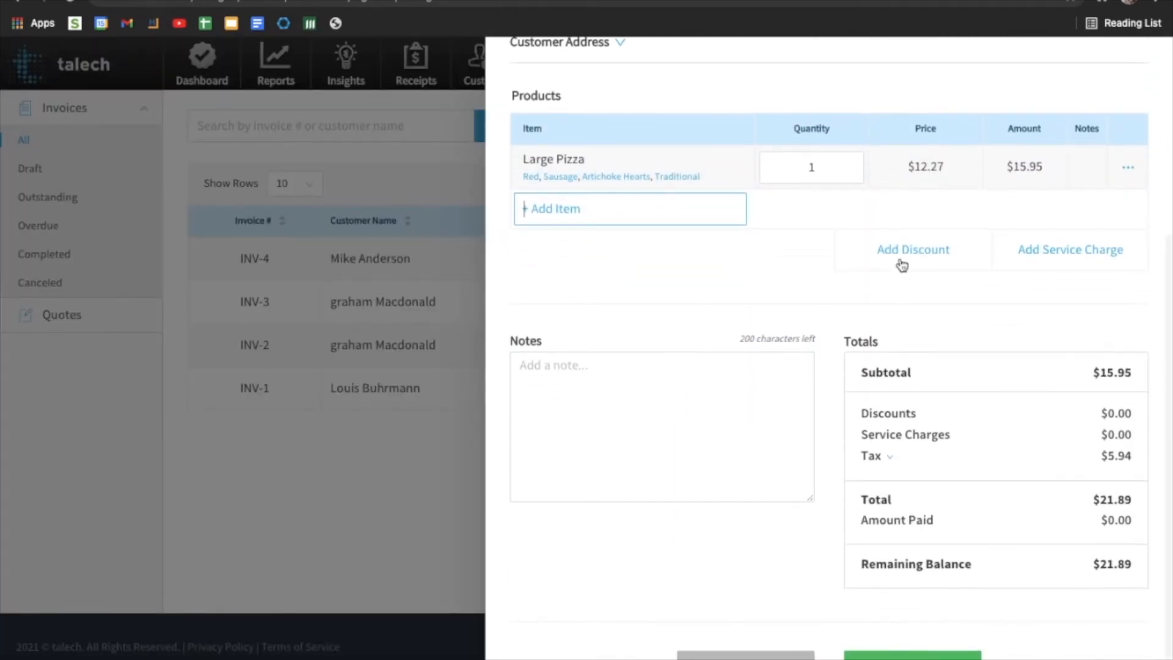
pyautogui.click(913, 249)
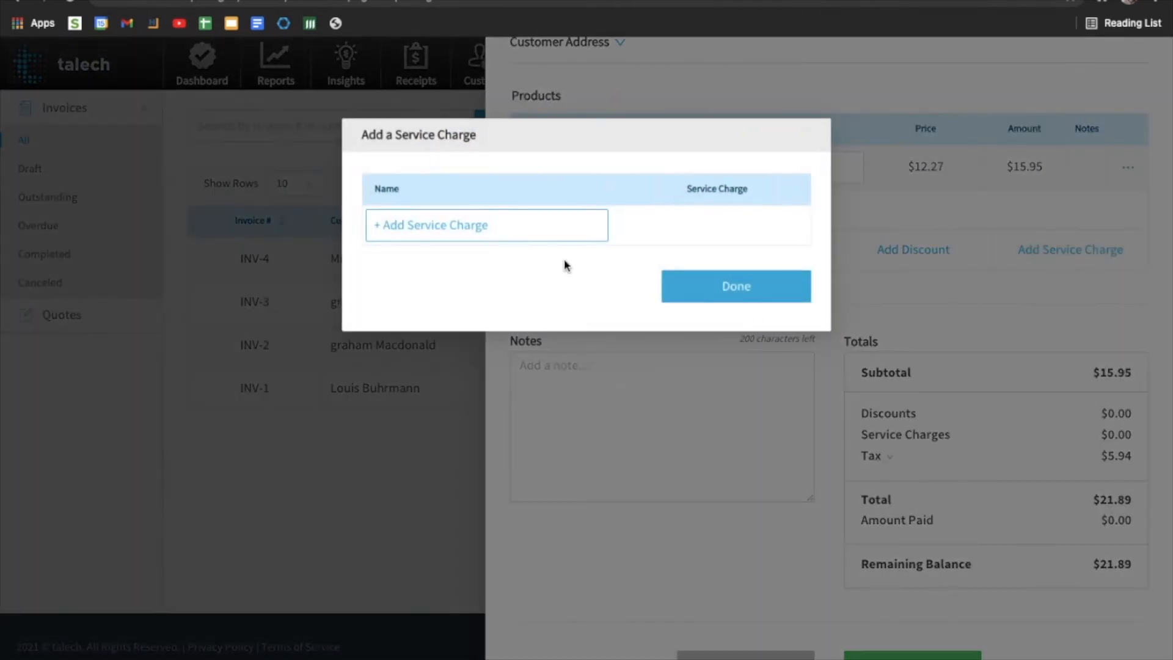
pyautogui.click(486, 225)
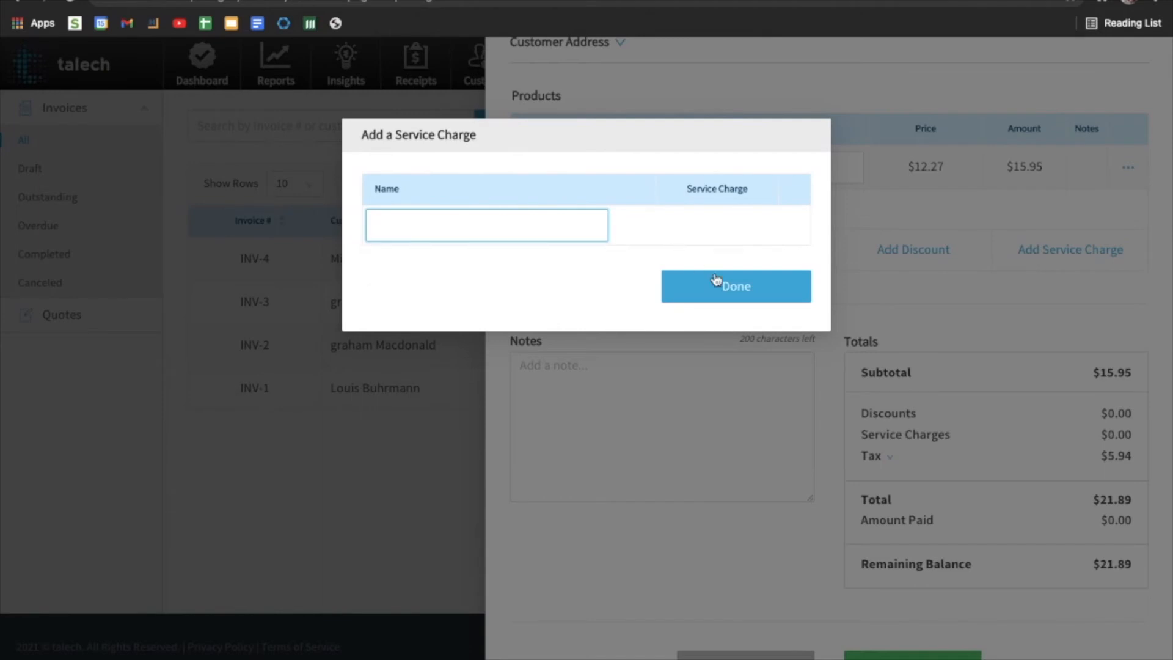
pyautogui.click(734, 286)
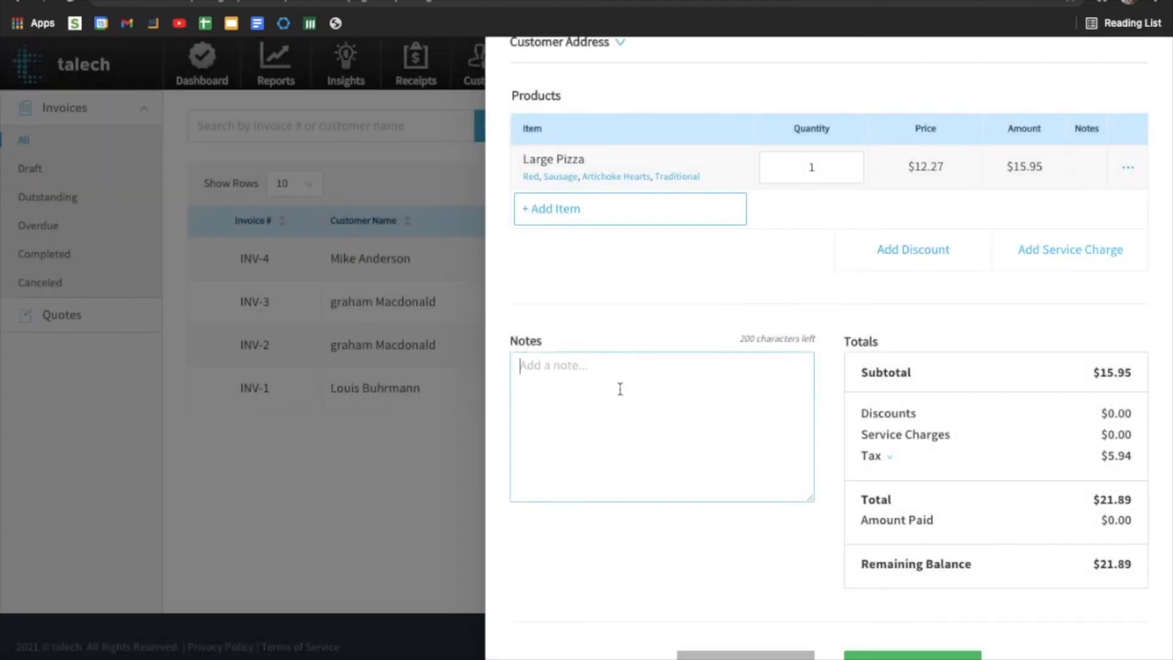
# - Enter the invoice note "Thank you for choosing to shop with us!"
pyautogui.write('Thank you for ch')
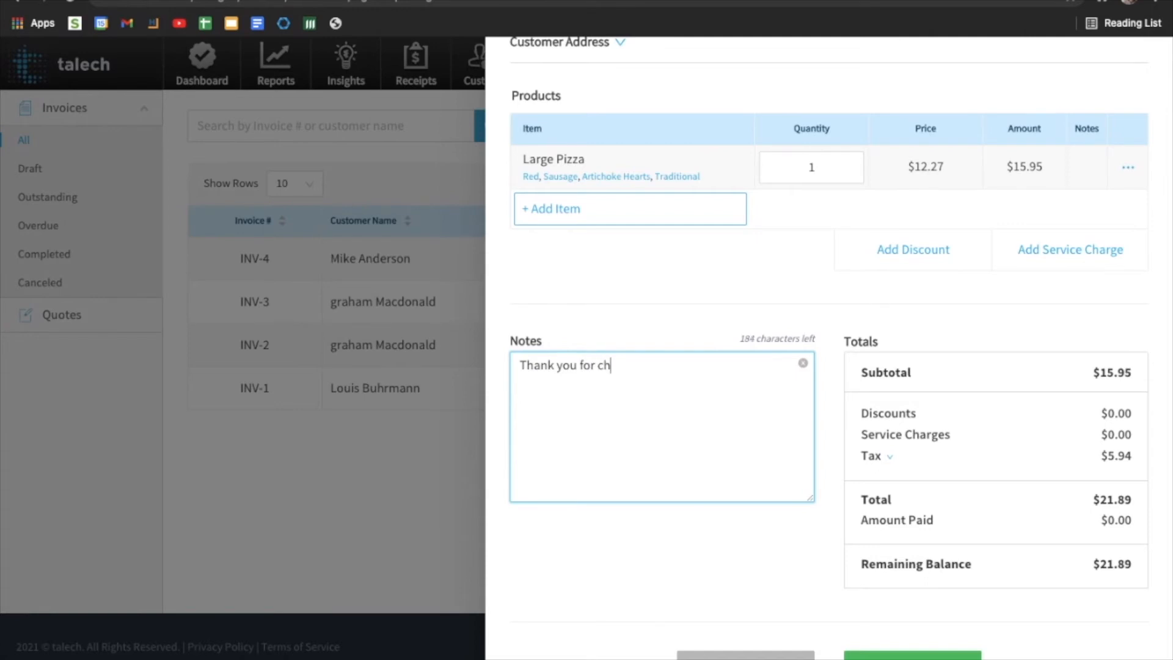
pyautogui.write('oosing to sh')
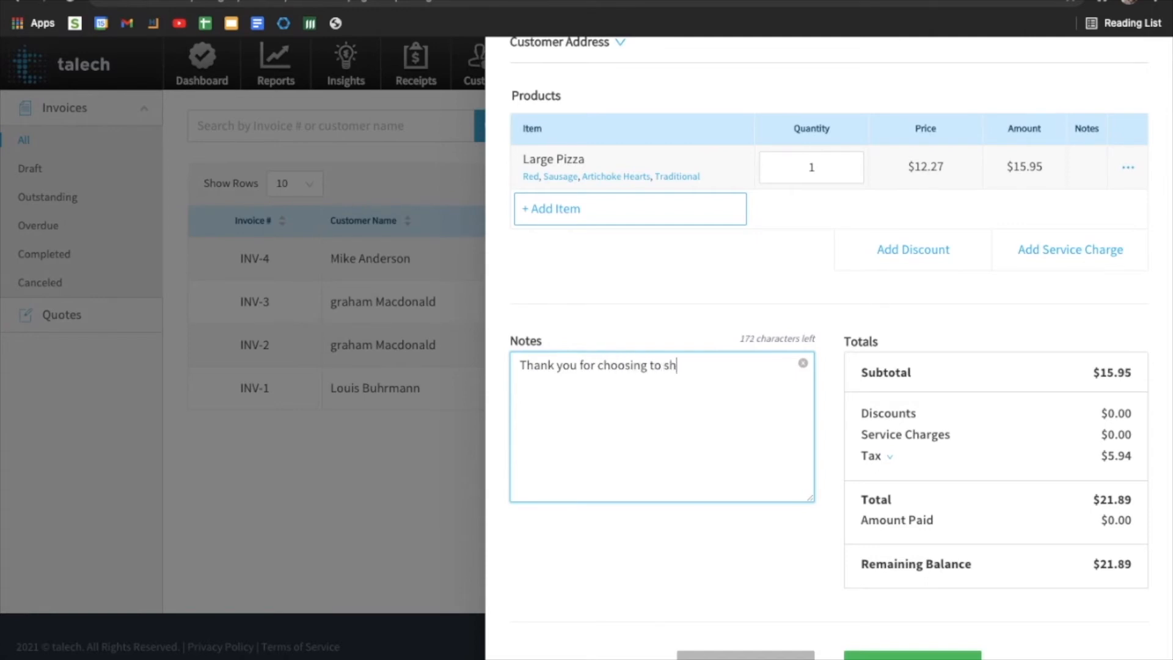
pyautogui.write('op with us!')
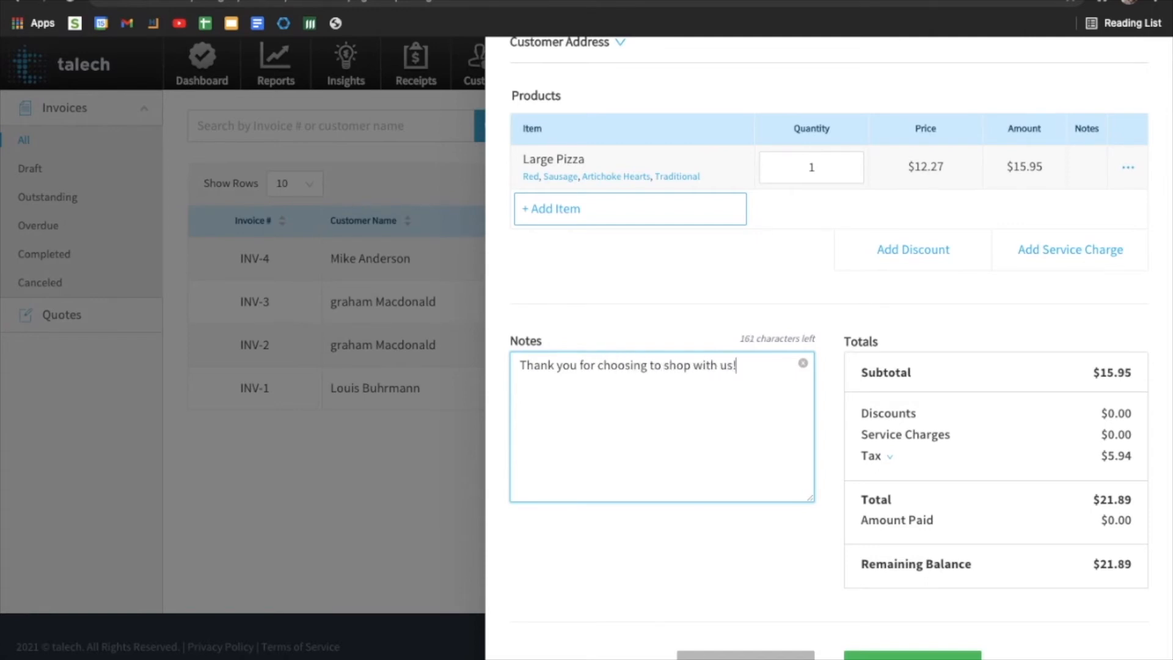
pyautogui.scroll(-3)
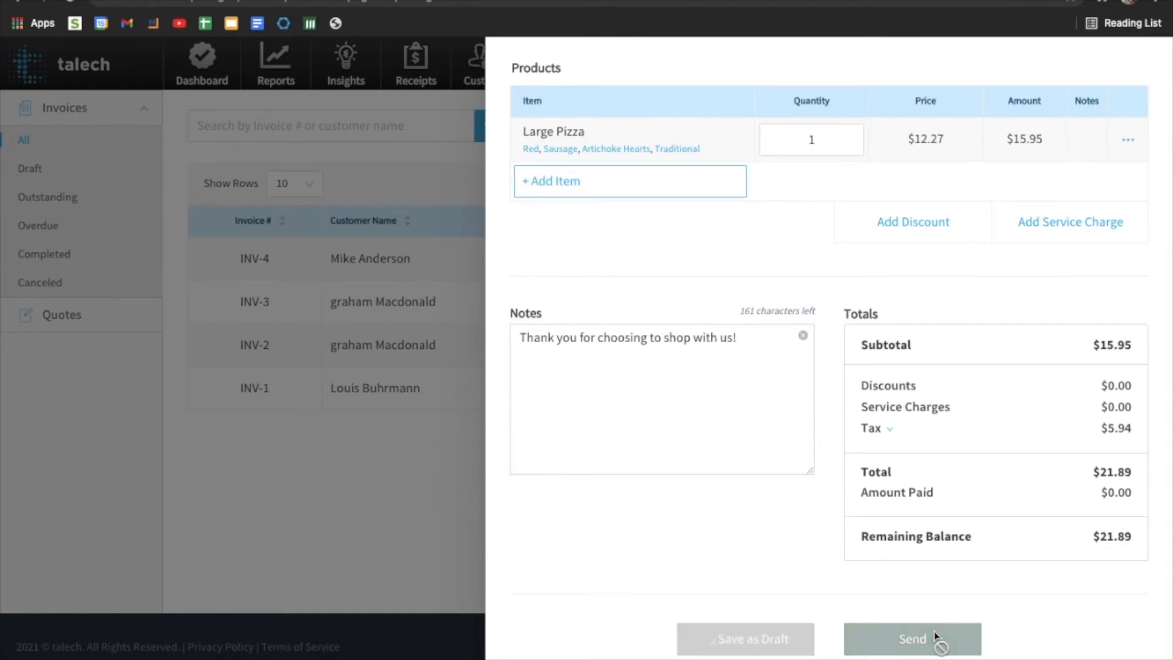
# - Send invoice INV-5 for $21.89 to the customer and dismiss the success message
pyautogui.click(912, 640)
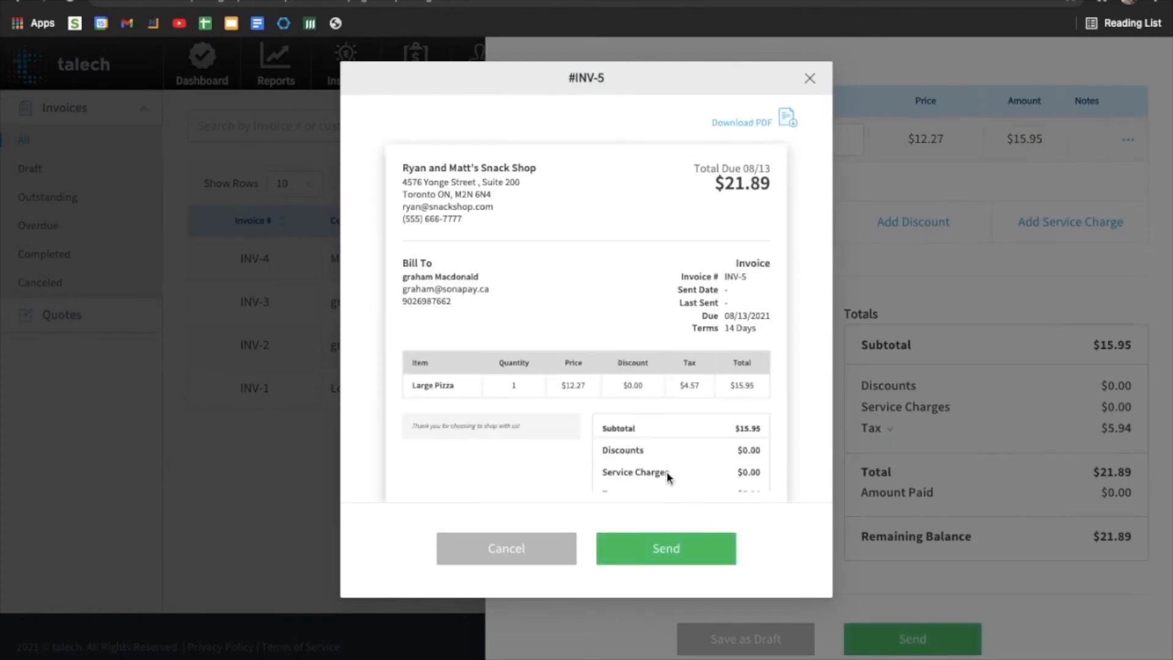
pyautogui.scroll(-3)
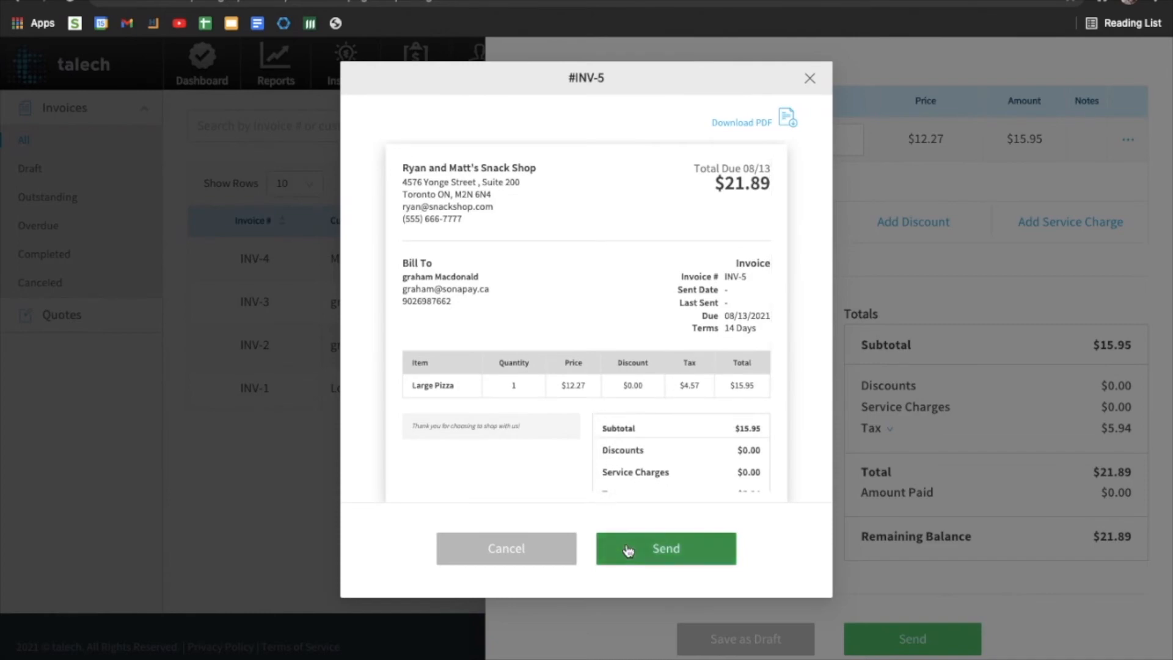
pyautogui.click(664, 549)
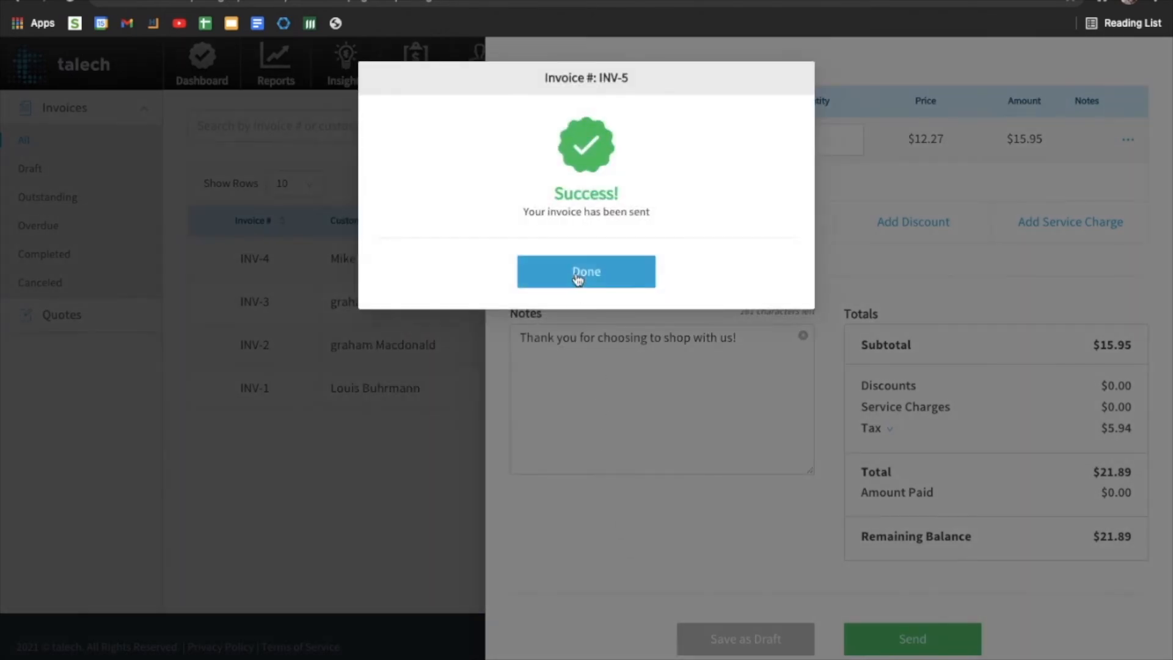
pyautogui.click(586, 270)
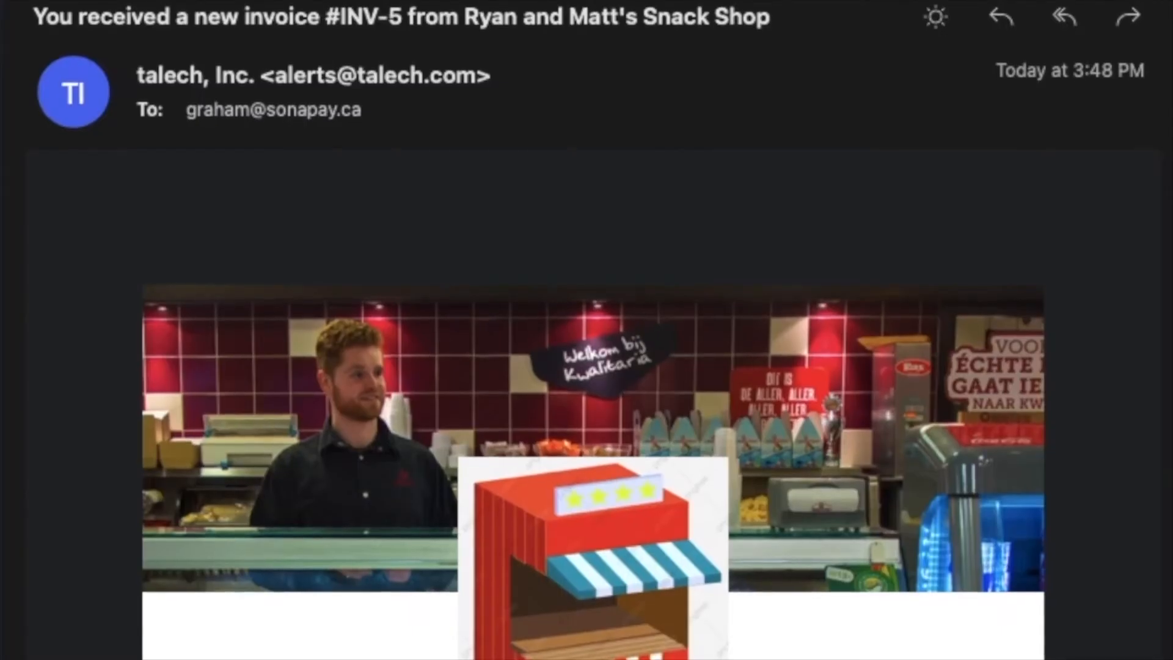
# - Scroll through the received INV-5 email showing $21.89 due 08/13/2021 down to Make a Payment
pyautogui.scroll(3)
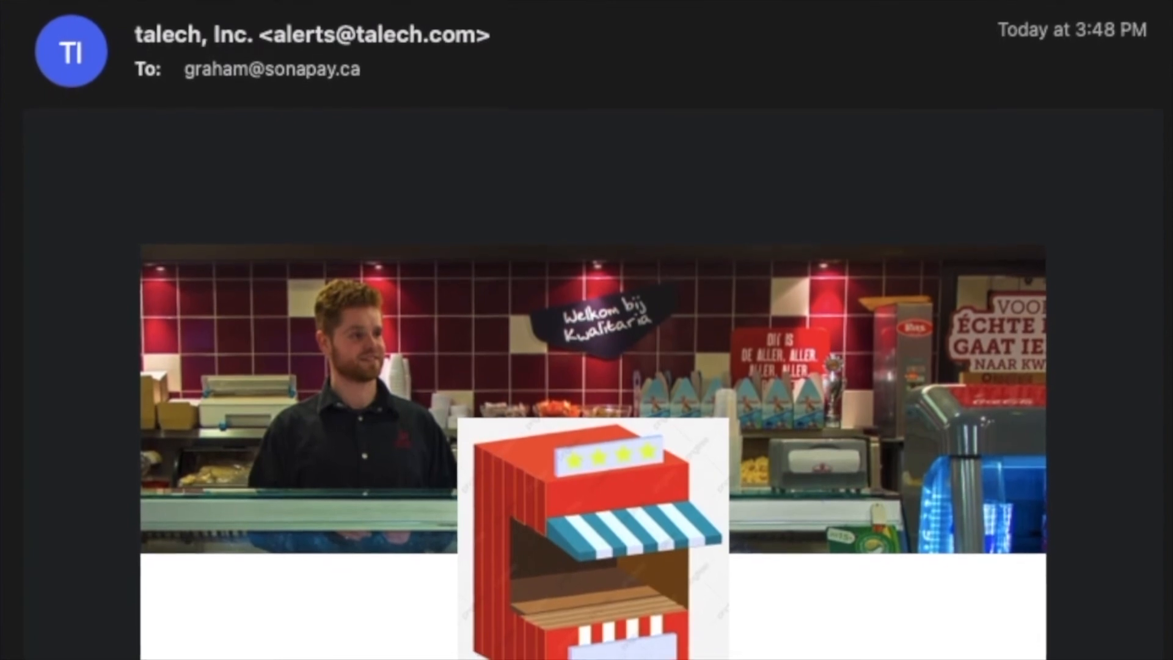
pyautogui.scroll(-3)
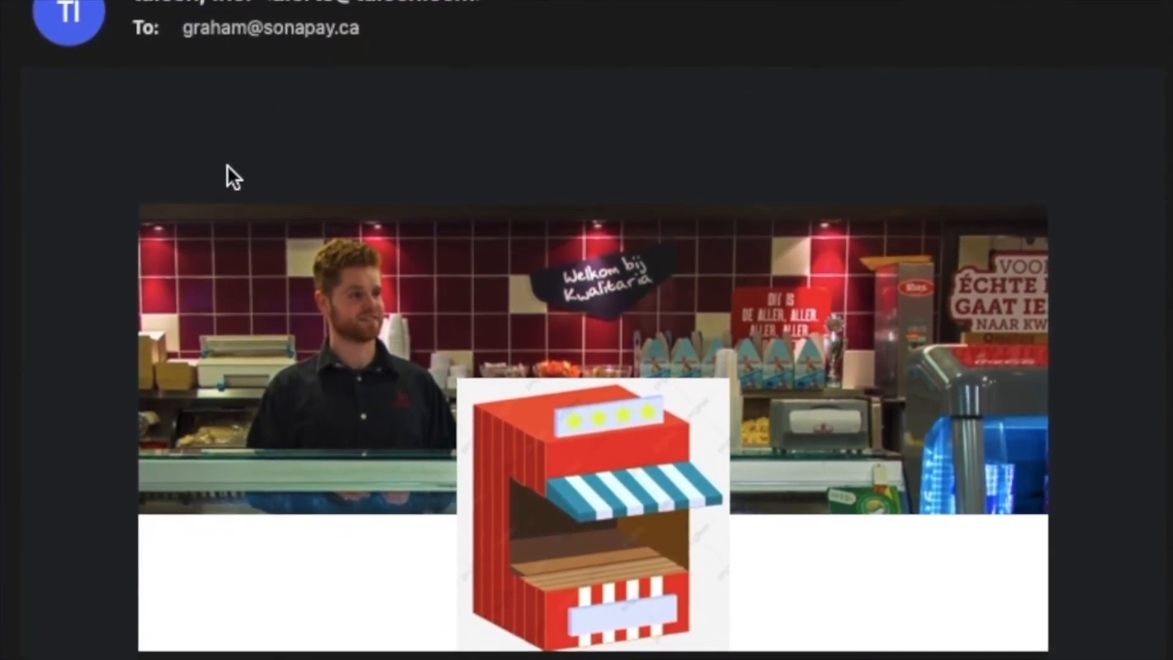
pyautogui.scroll(-3)
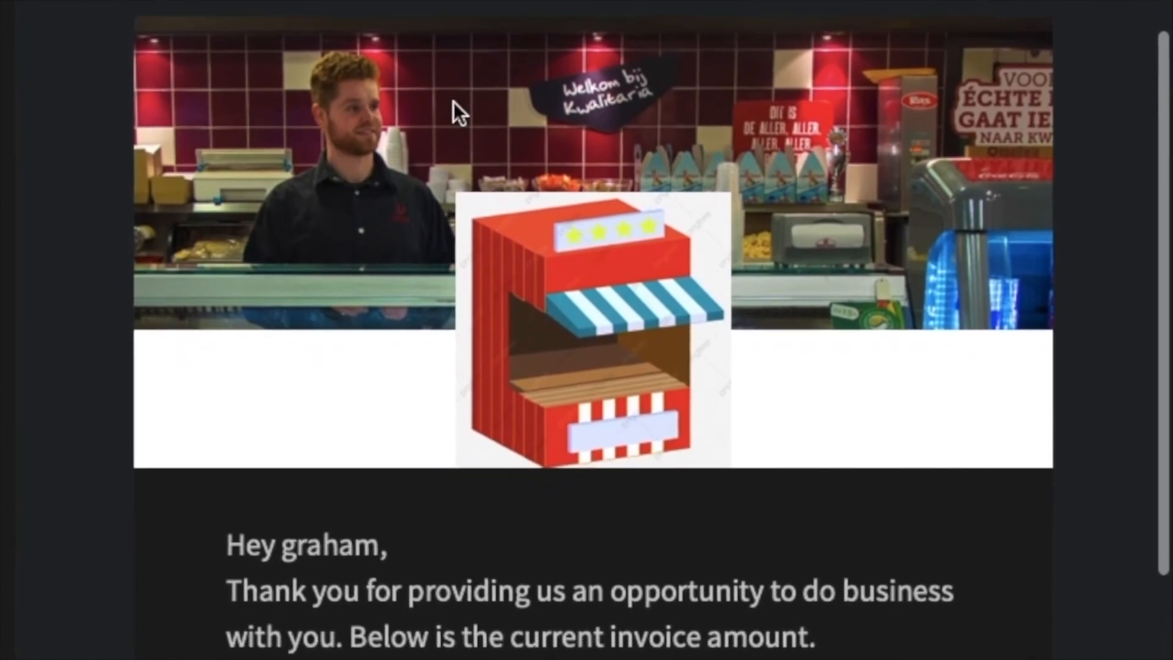
pyautogui.scroll(-3)
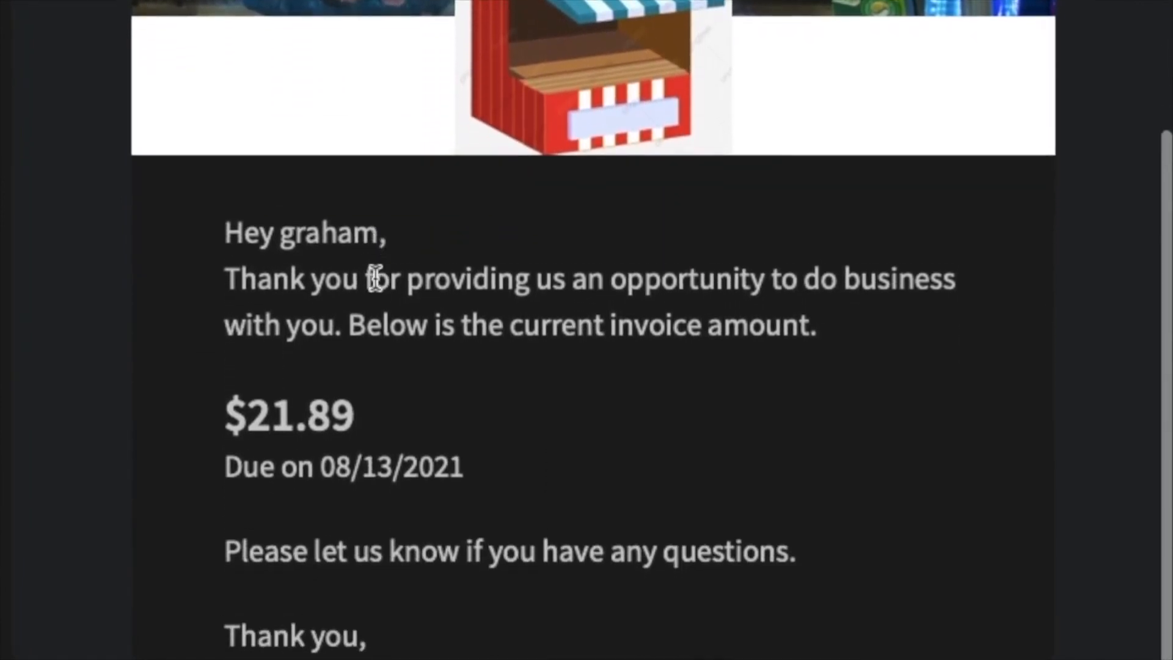
pyautogui.scroll(-3)
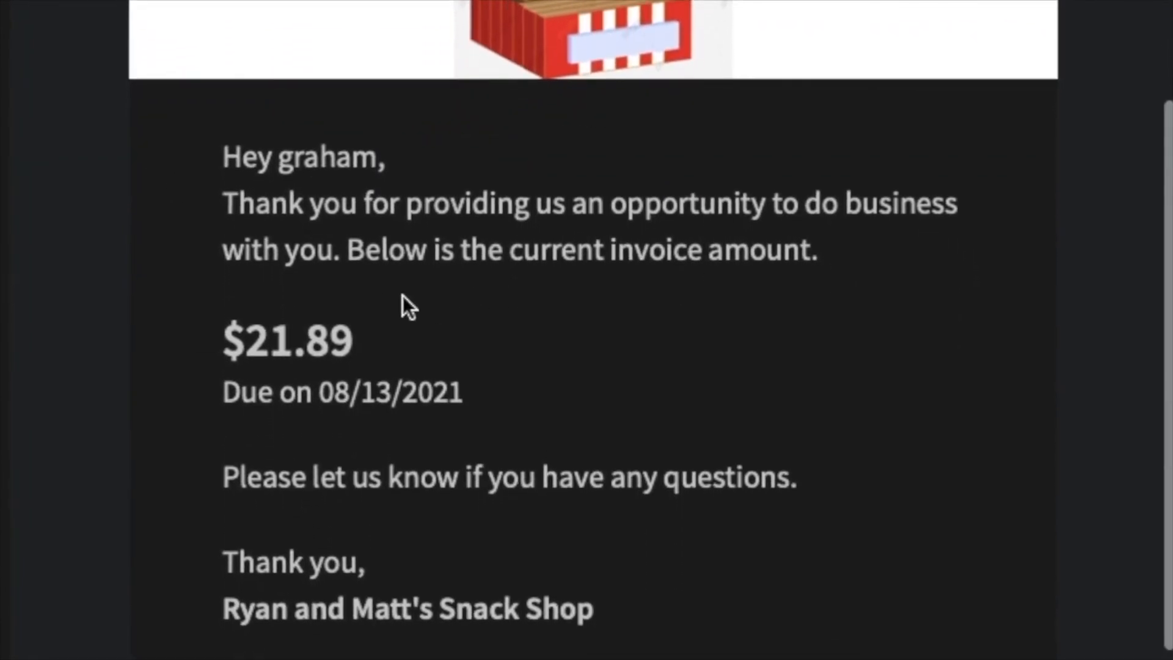
pyautogui.scroll(-3)
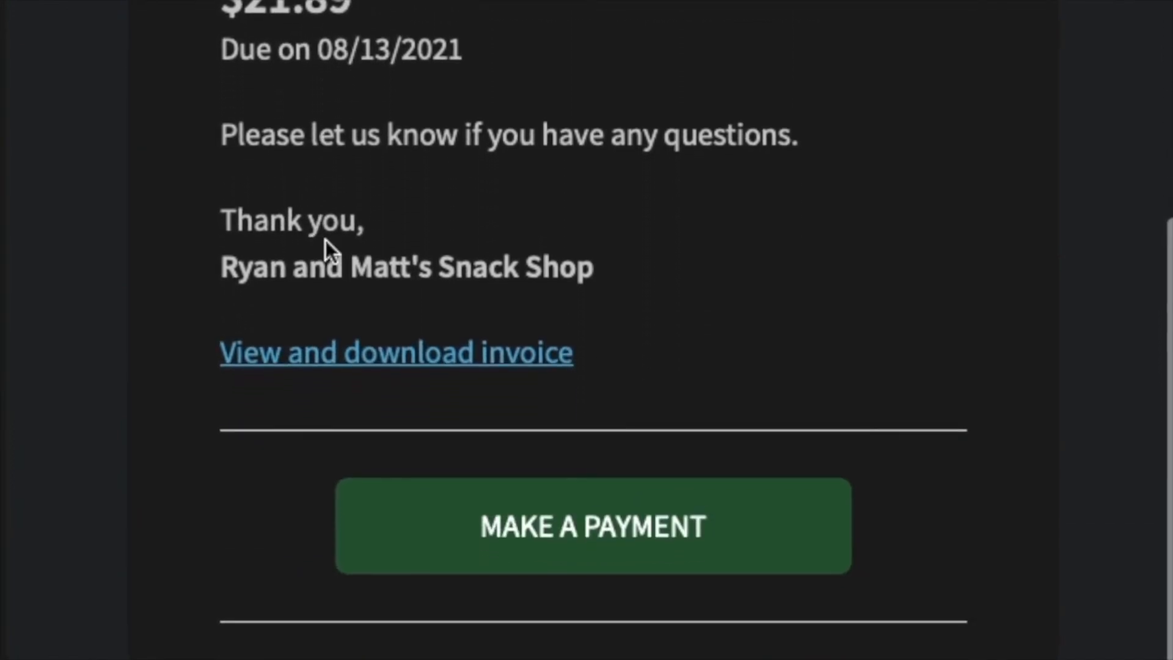
pyautogui.scroll(-3)
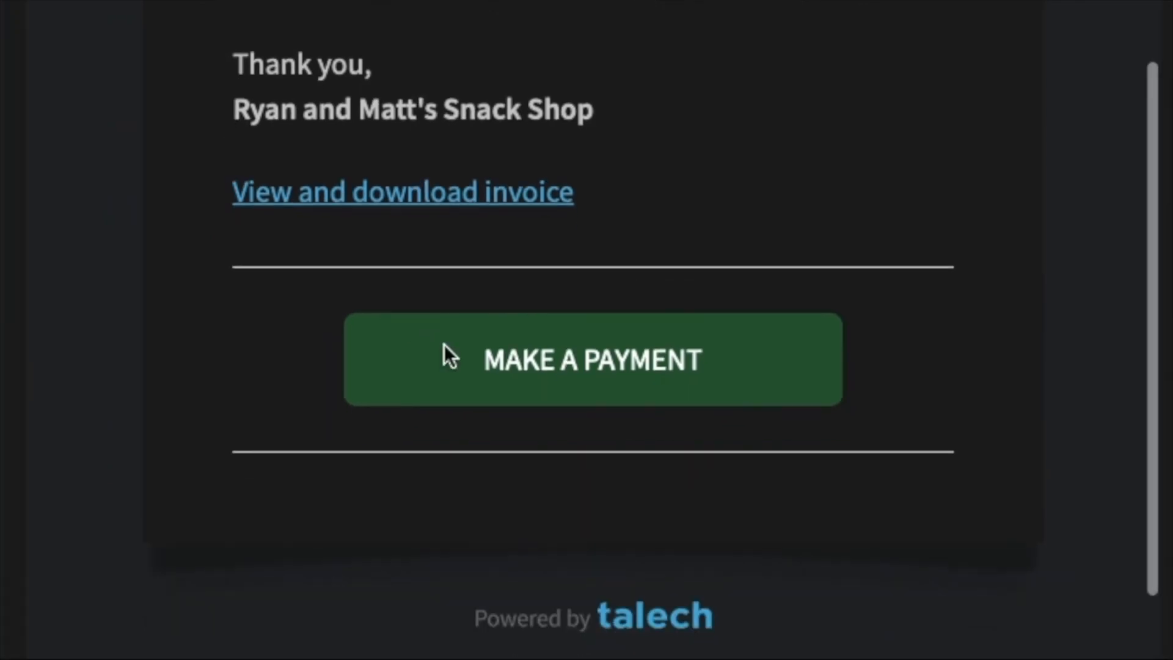
pyautogui.moveTo(451, 355)
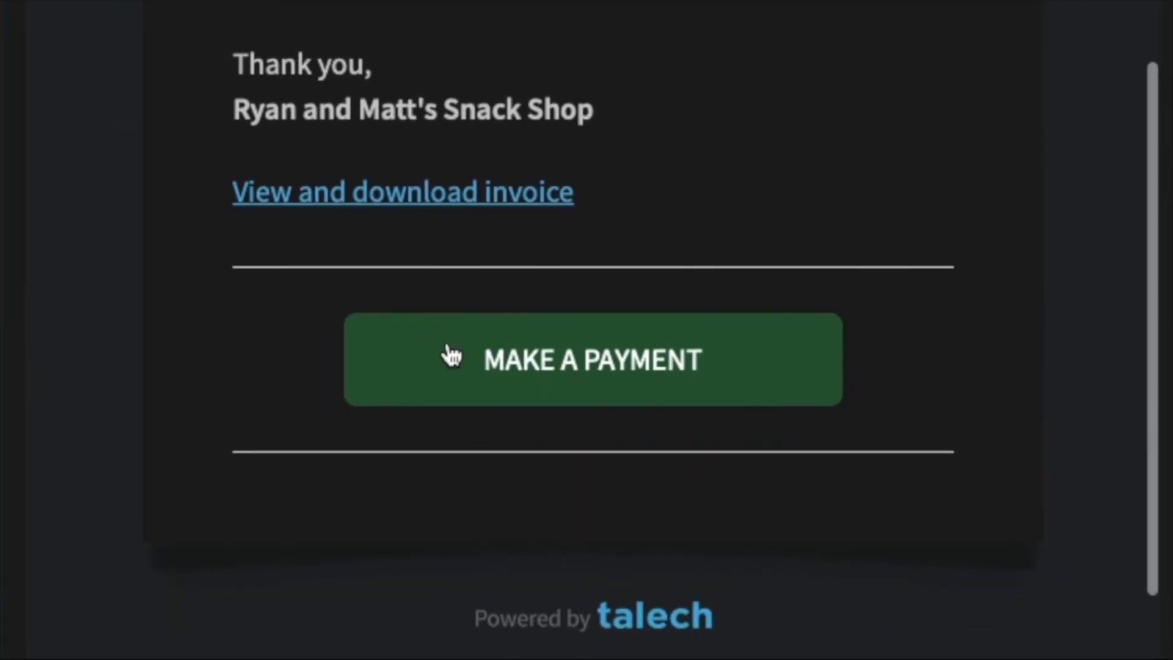